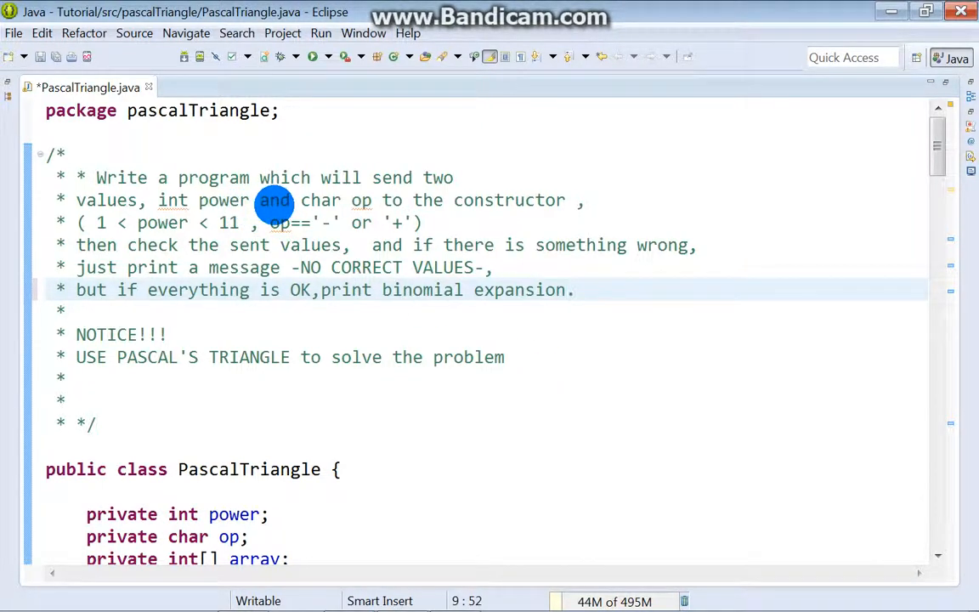
pyautogui.moveTo(429, 201)
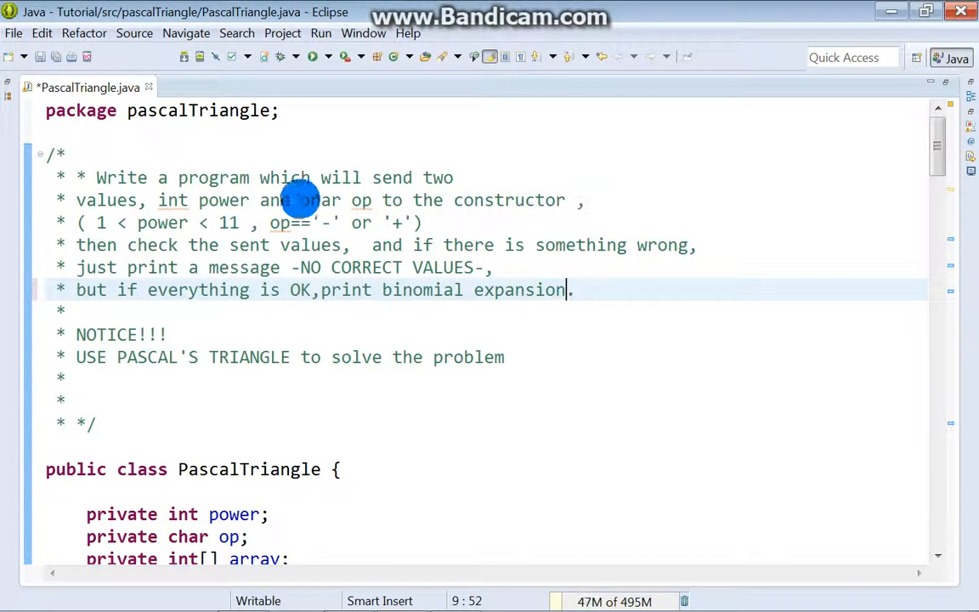
pyautogui.moveTo(102, 222)
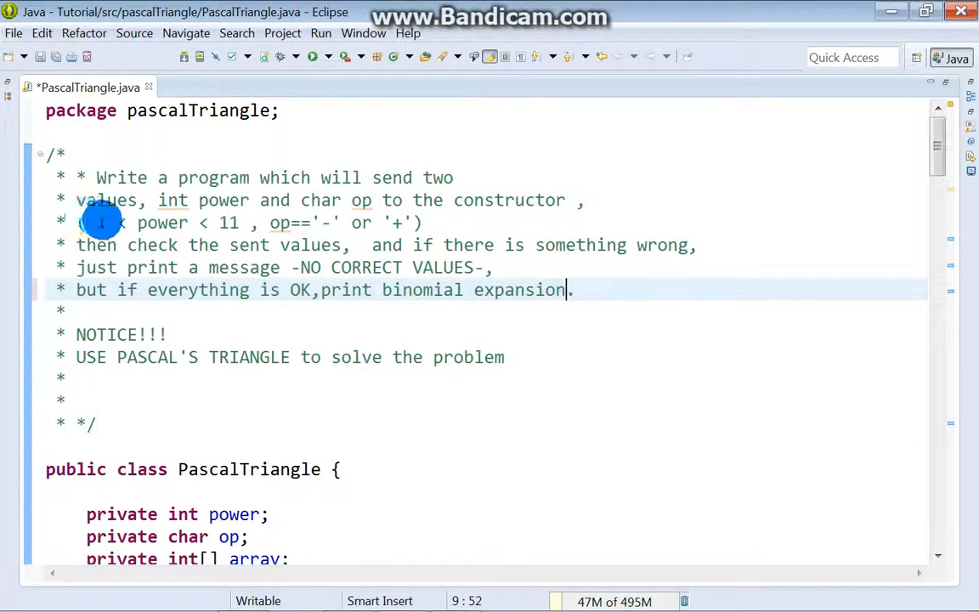
pyautogui.moveTo(262, 245)
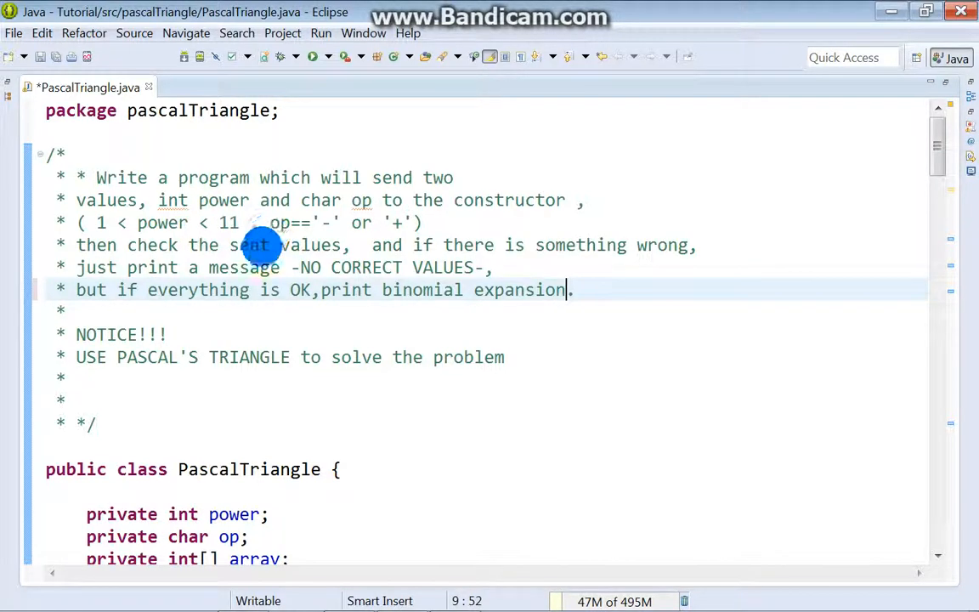
pyautogui.moveTo(320, 230)
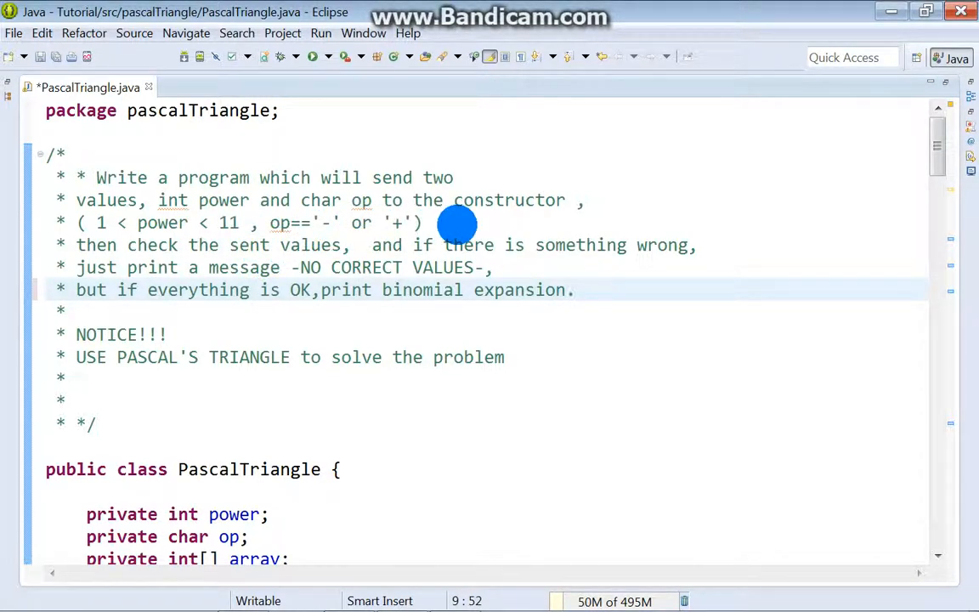
pyautogui.moveTo(286, 245)
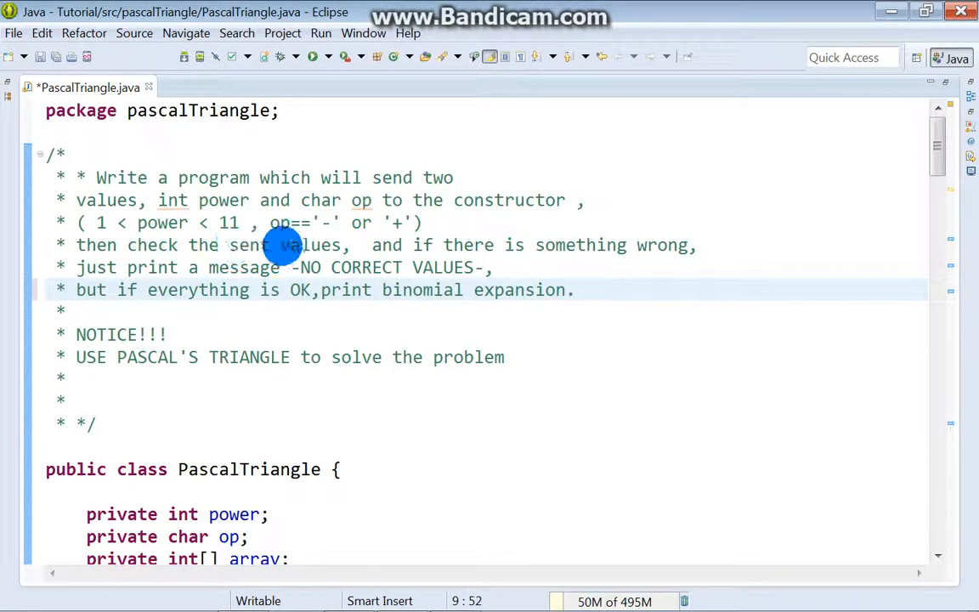
pyautogui.moveTo(595, 255)
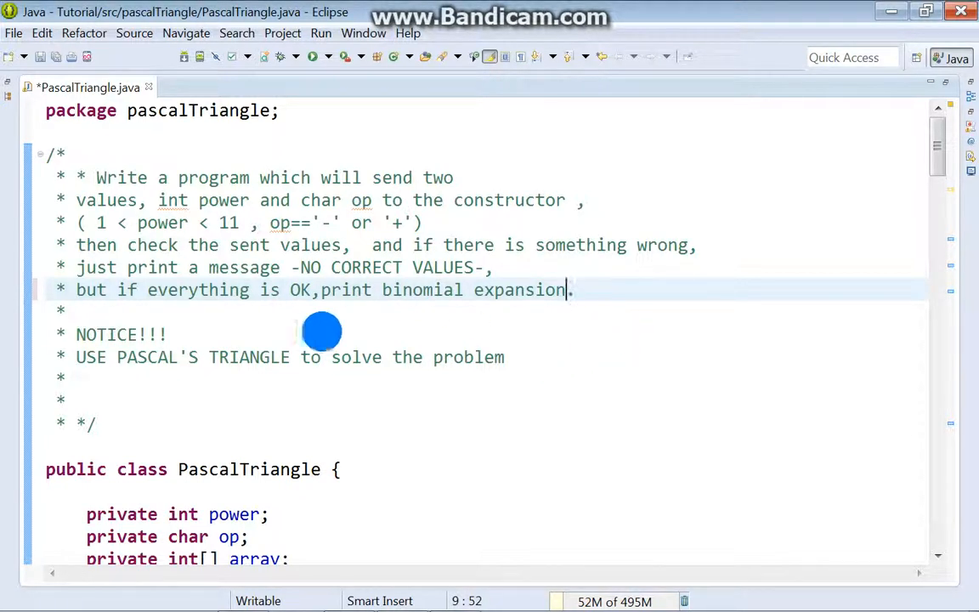
pyautogui.moveTo(191, 371)
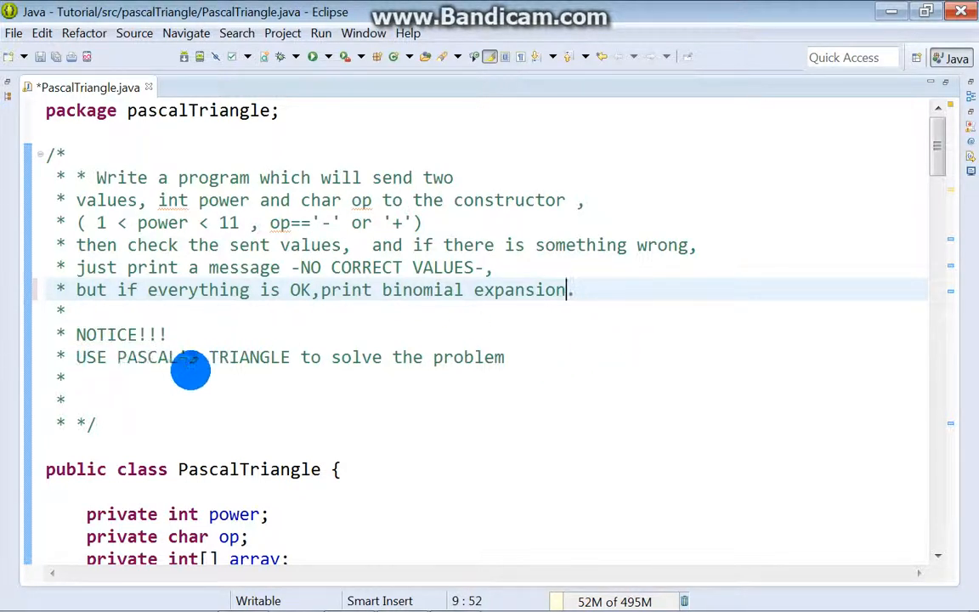
pyautogui.moveTo(534, 374)
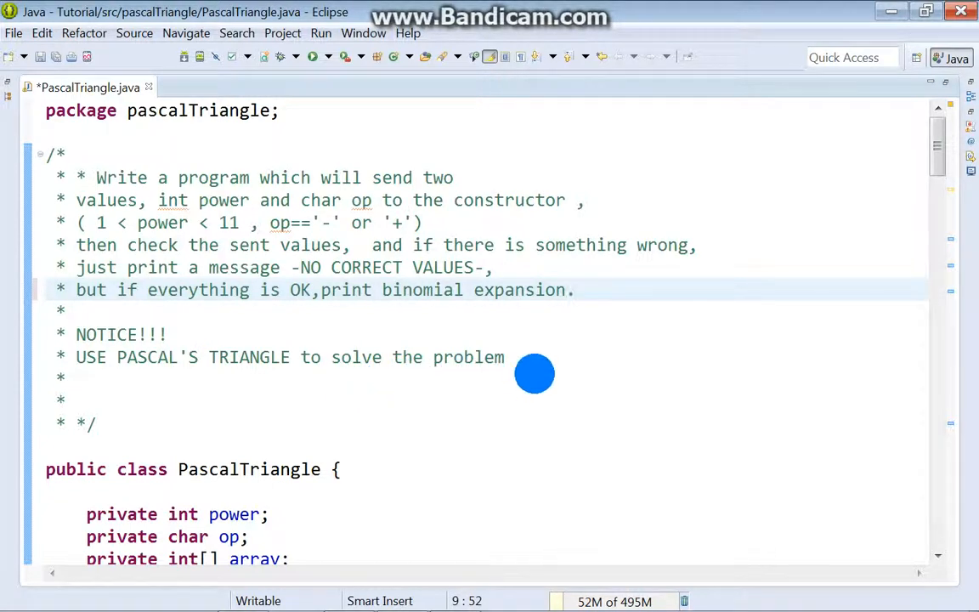
pyautogui.moveTo(542, 372)
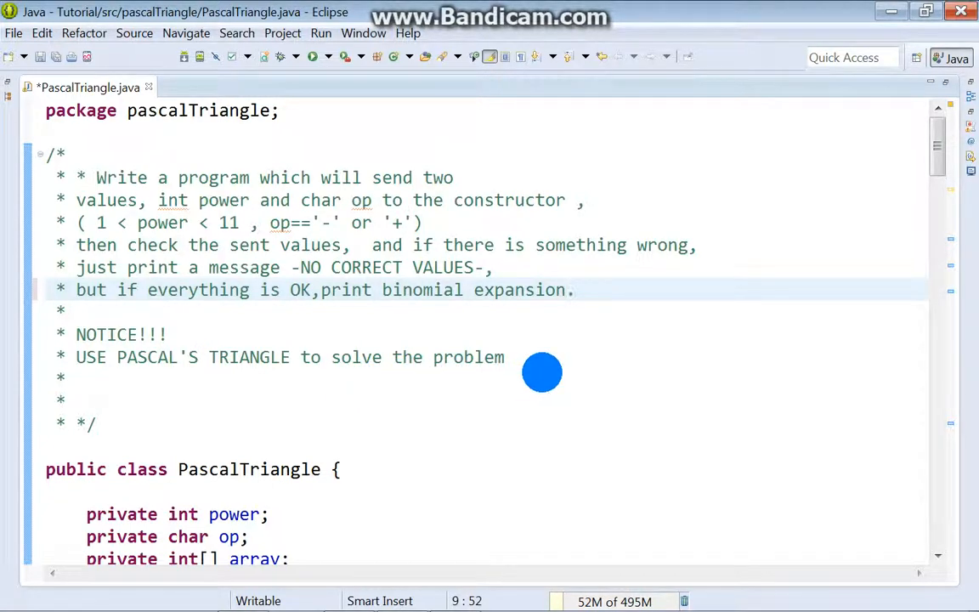
# Step: Review main, marking the PascalTriangle pt = new PascalTriangle(4, '+') construction
pyautogui.scroll(-3)
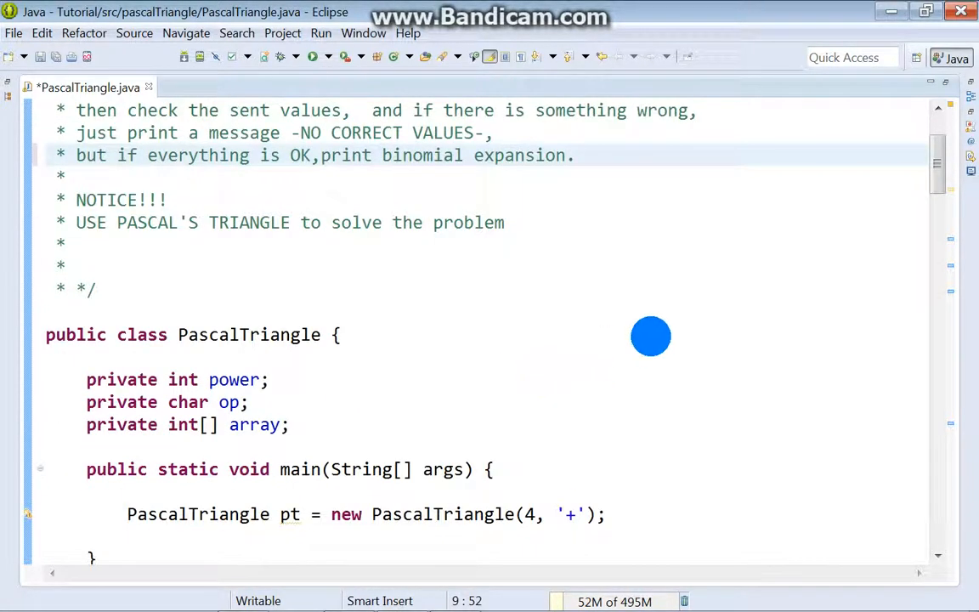
pyautogui.moveTo(224, 337)
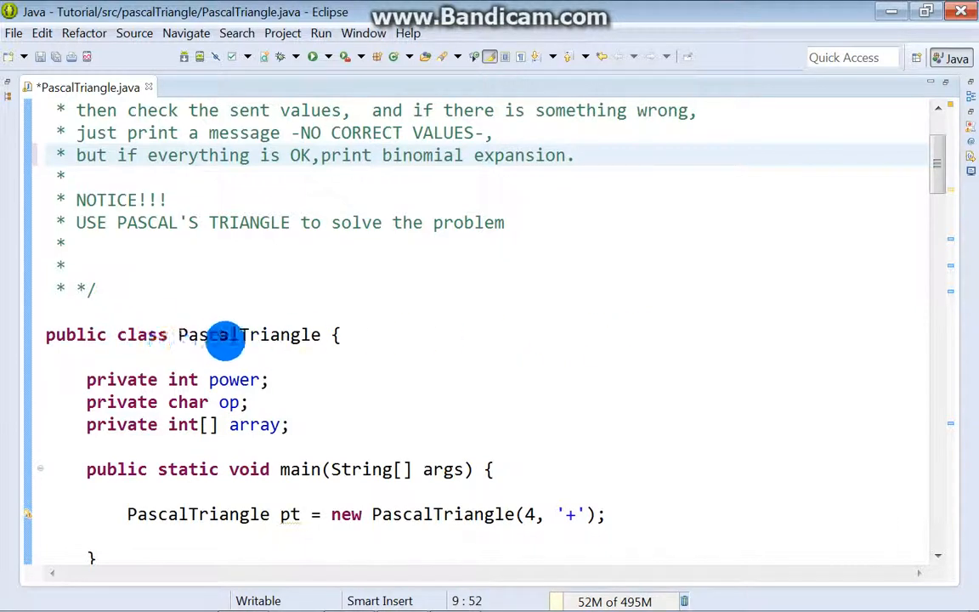
pyautogui.scroll(-3)
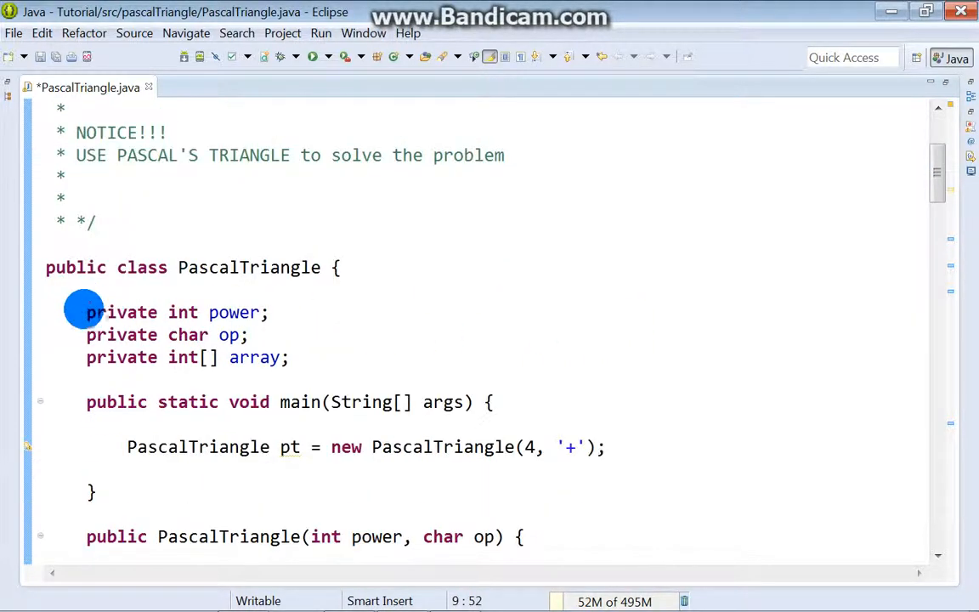
pyautogui.moveTo(85, 313); pyautogui.dragTo(289, 358)
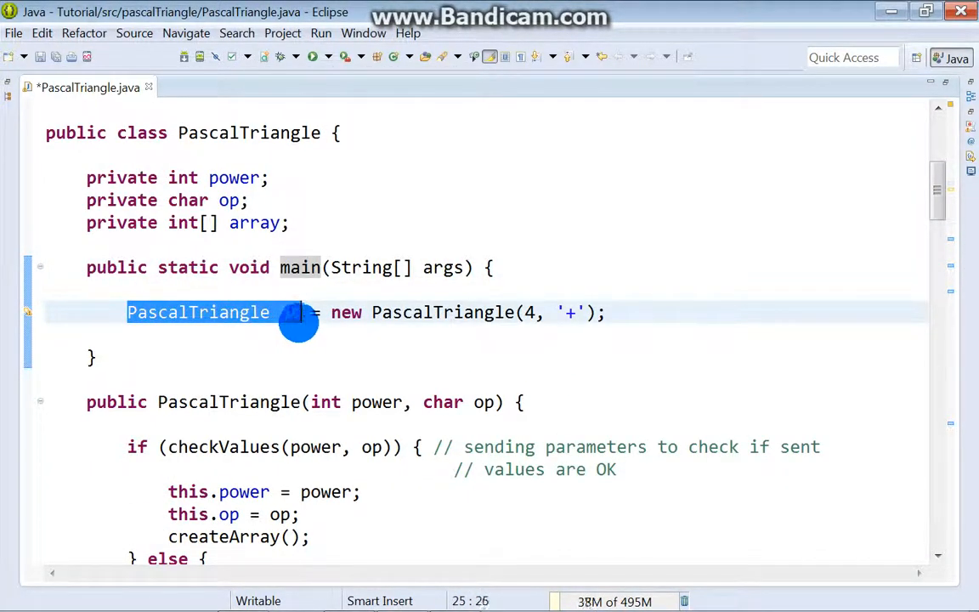
pyautogui.write('pt')
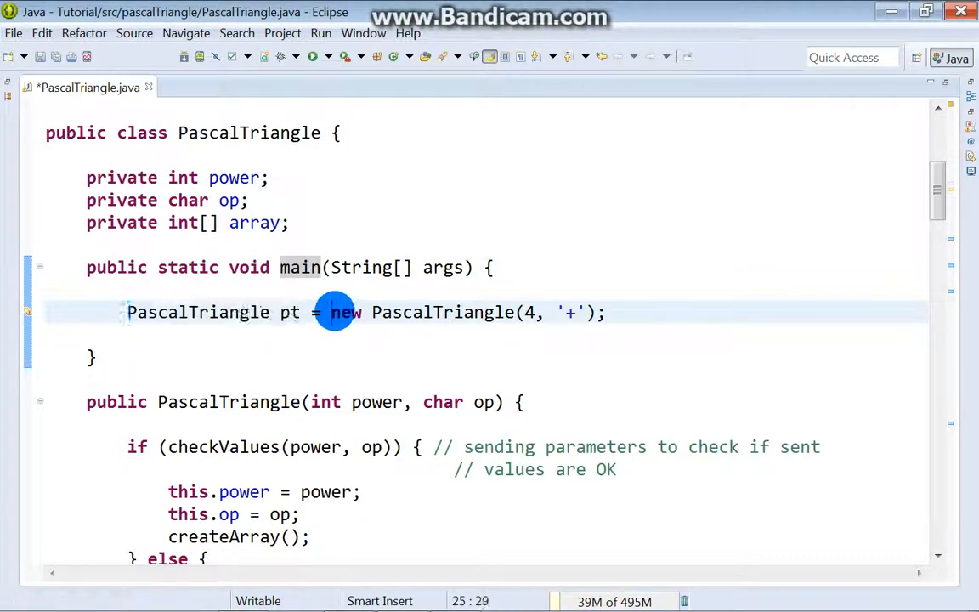
pyautogui.moveTo(343, 313); pyautogui.dragTo(502, 313)
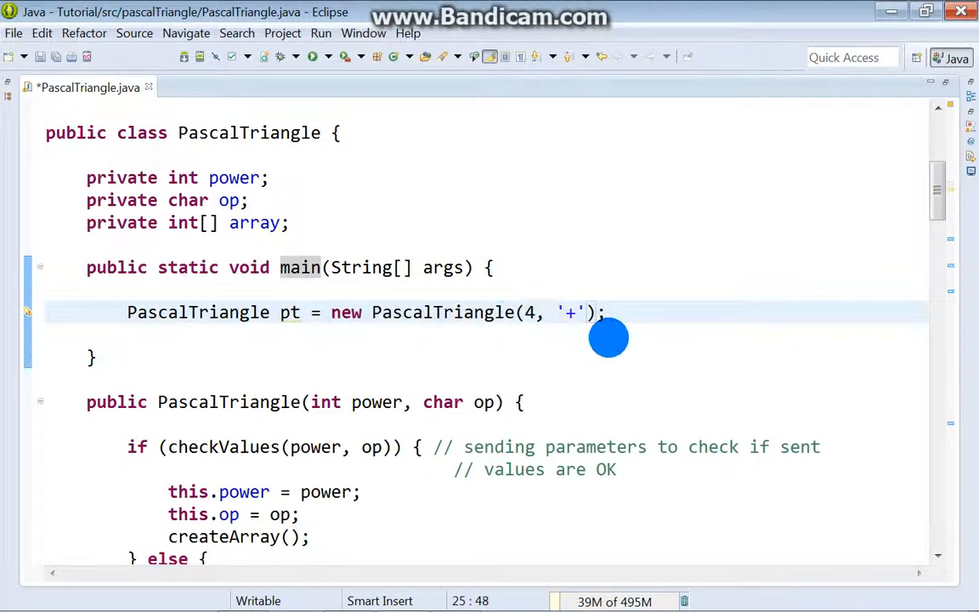
pyautogui.write('1')
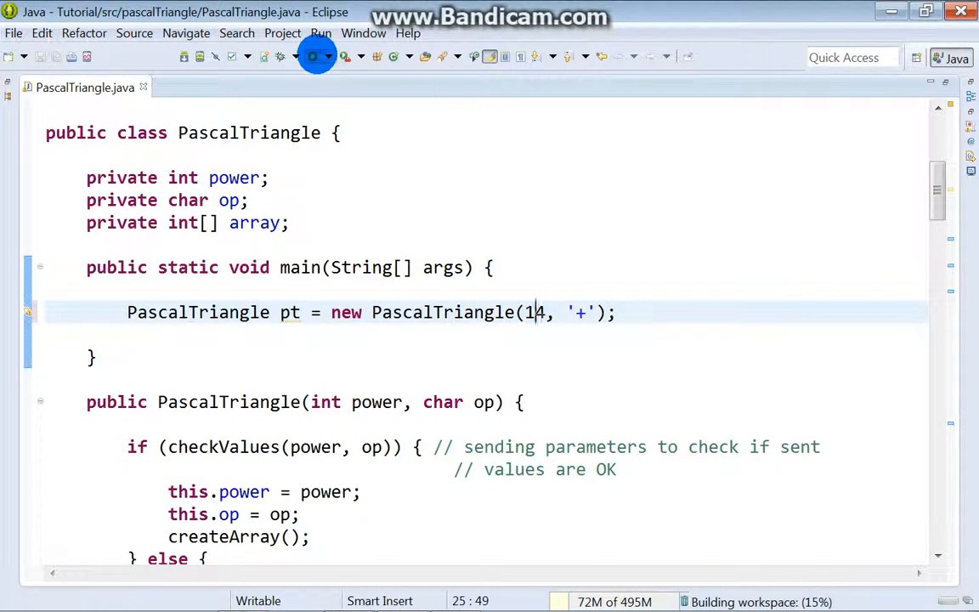
pyautogui.click(313, 56)
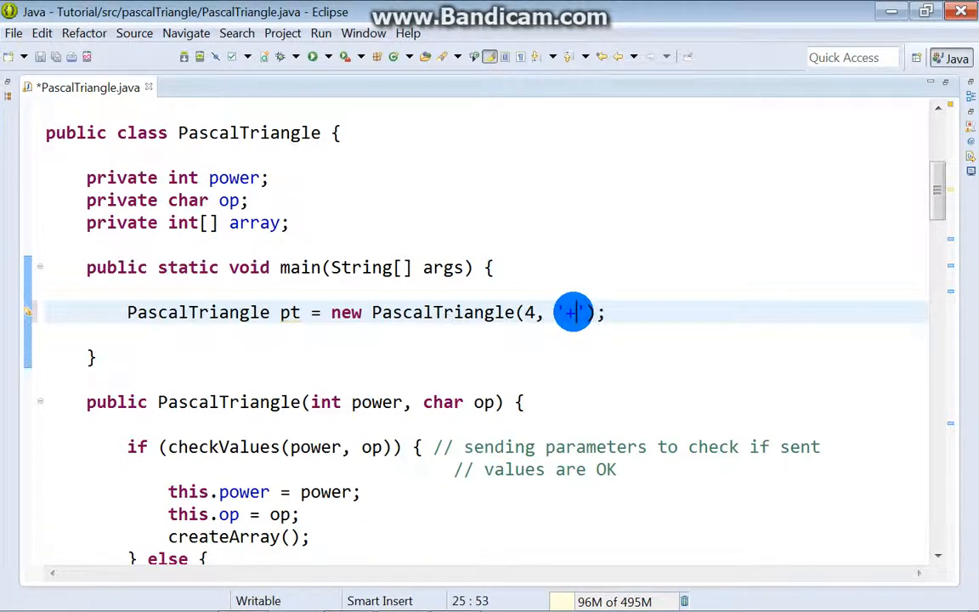
pyautogui.write('t')
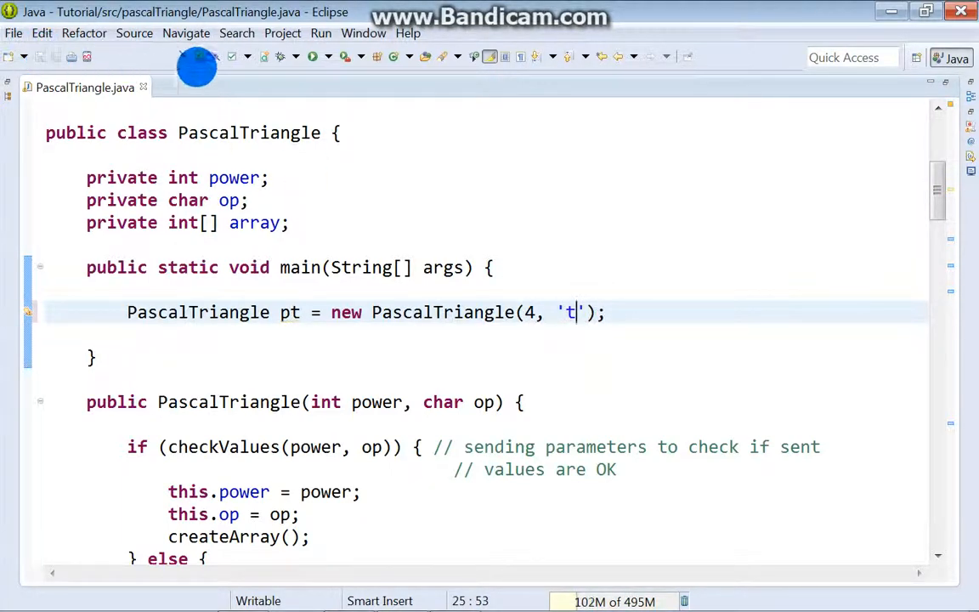
pyautogui.click(311, 56)
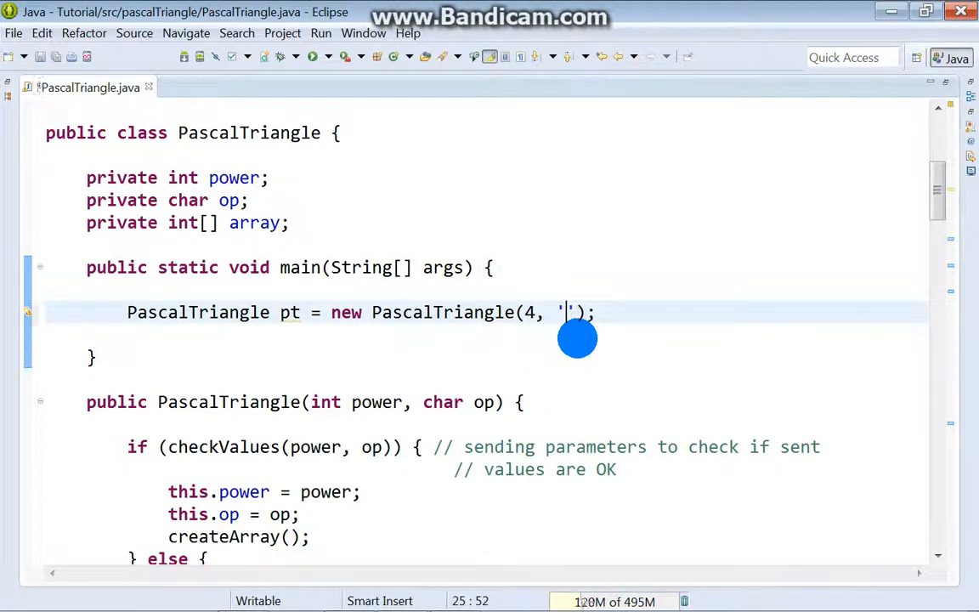
pyautogui.write('+')
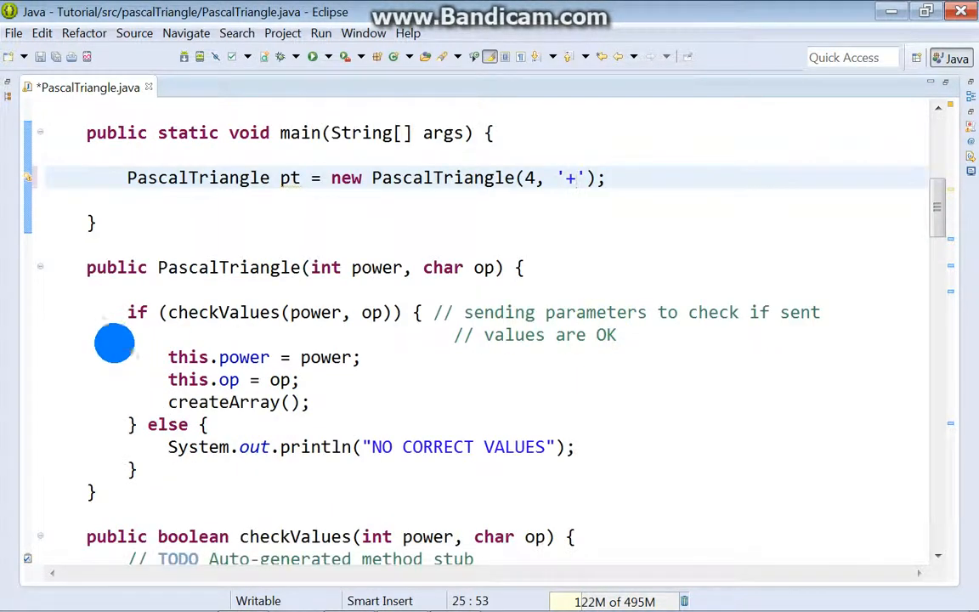
# Step: Follow the constructor's if check into checkValues and on to the checkOperation call
pyautogui.doubleClick(217, 267)
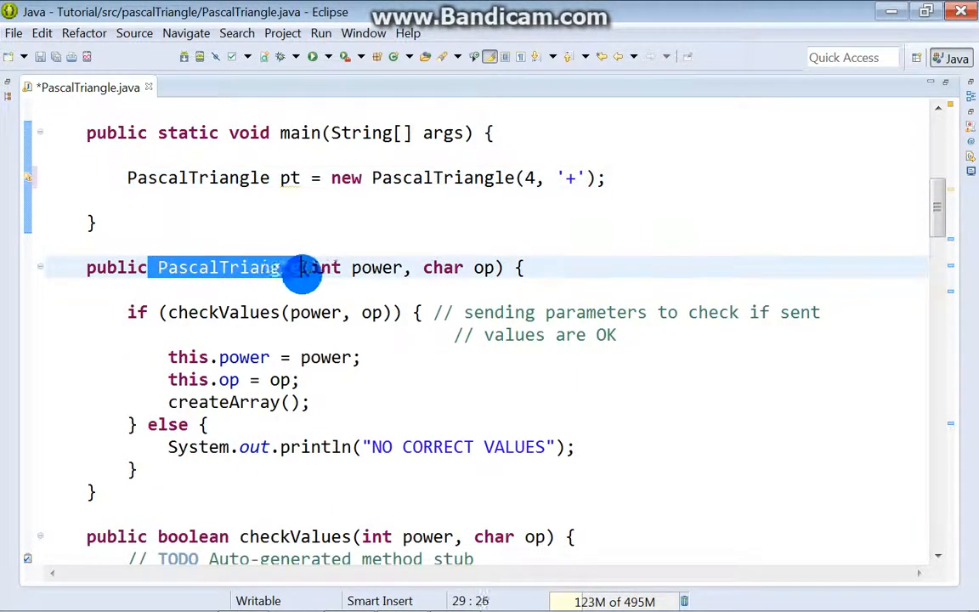
pyautogui.click(147, 313)
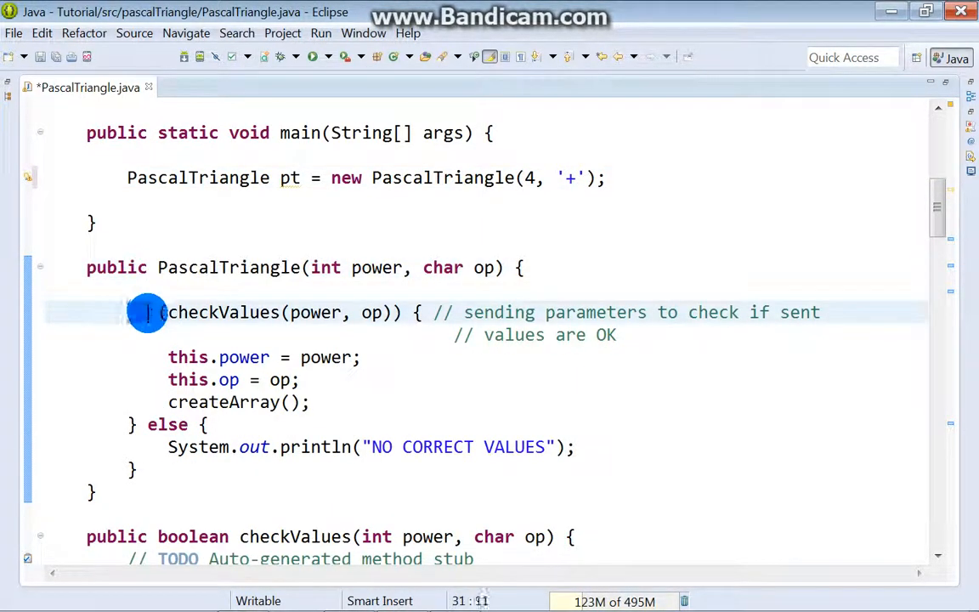
pyautogui.write('if')
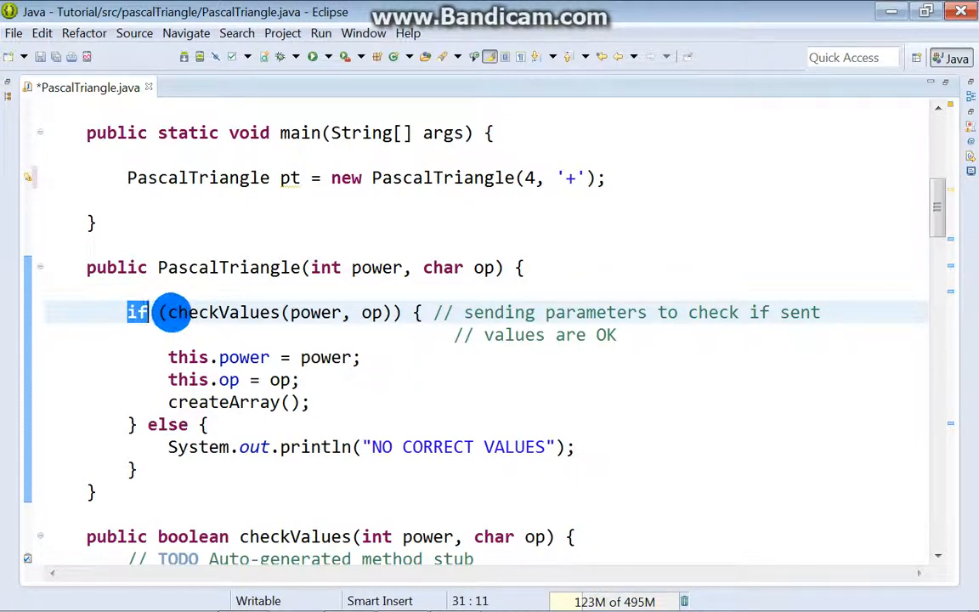
pyautogui.doubleClick(225, 313)
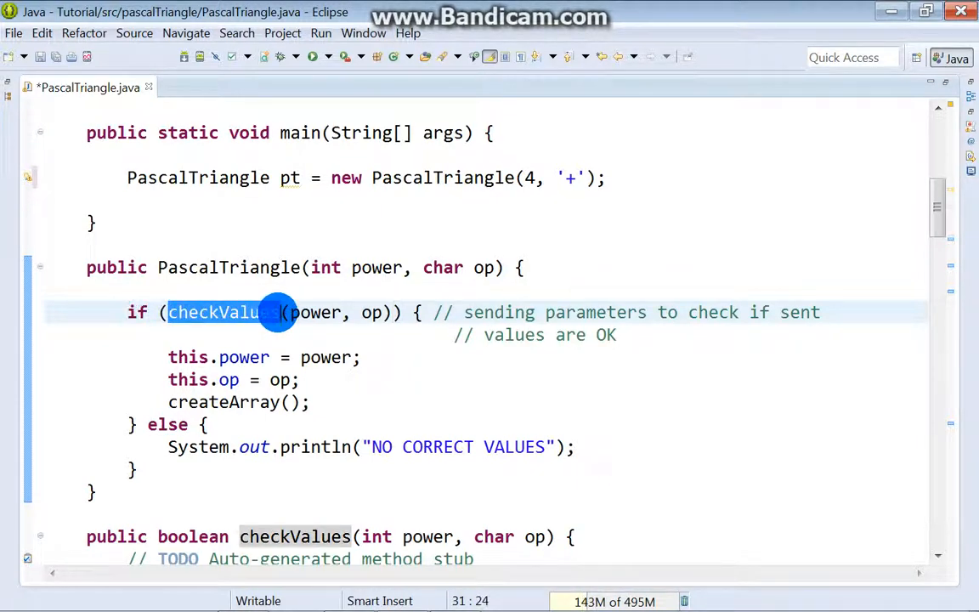
pyautogui.moveTo(343, 267)
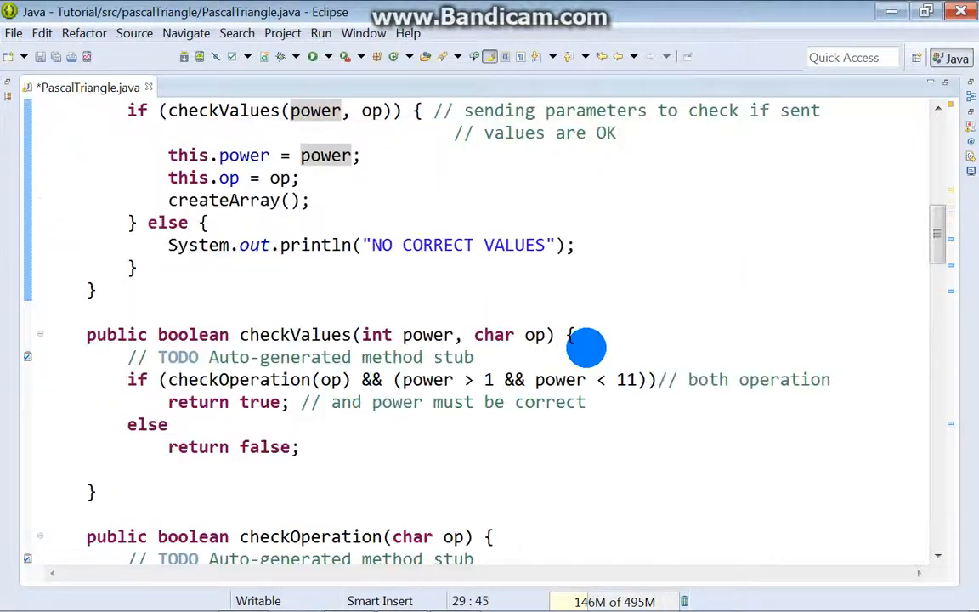
pyautogui.doubleClick(272, 333)
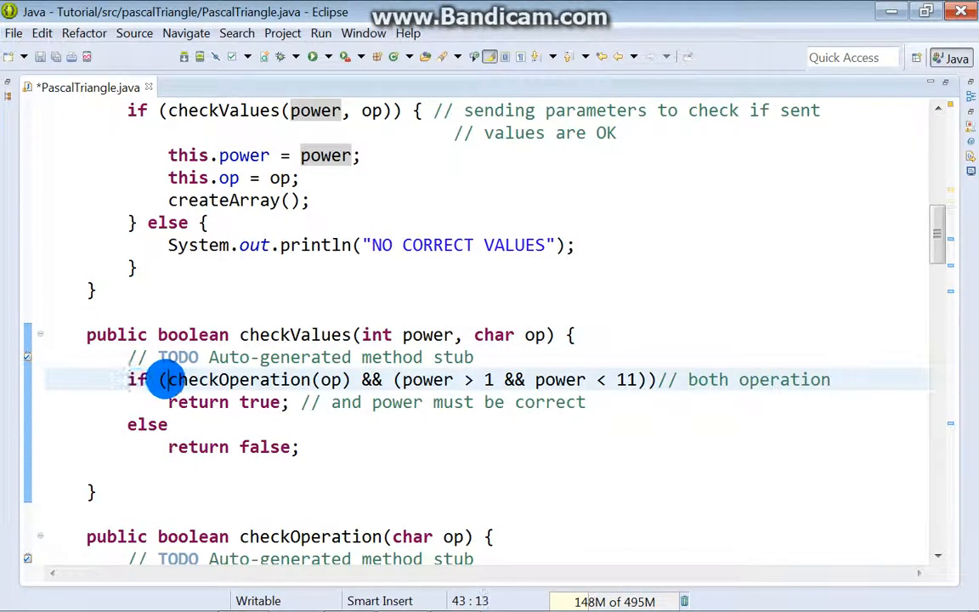
pyautogui.doubleClick(242, 381)
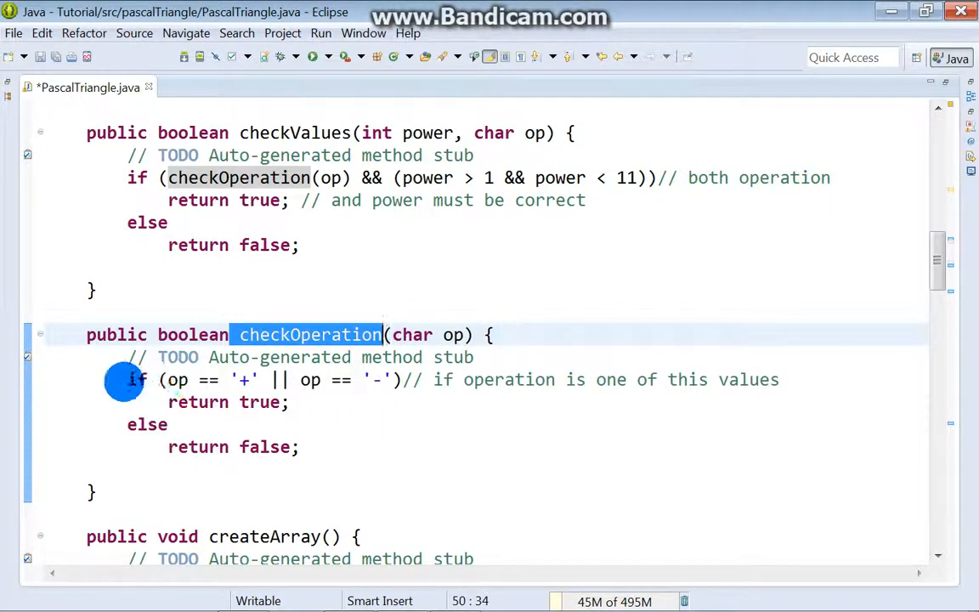
pyautogui.moveTo(176, 379)
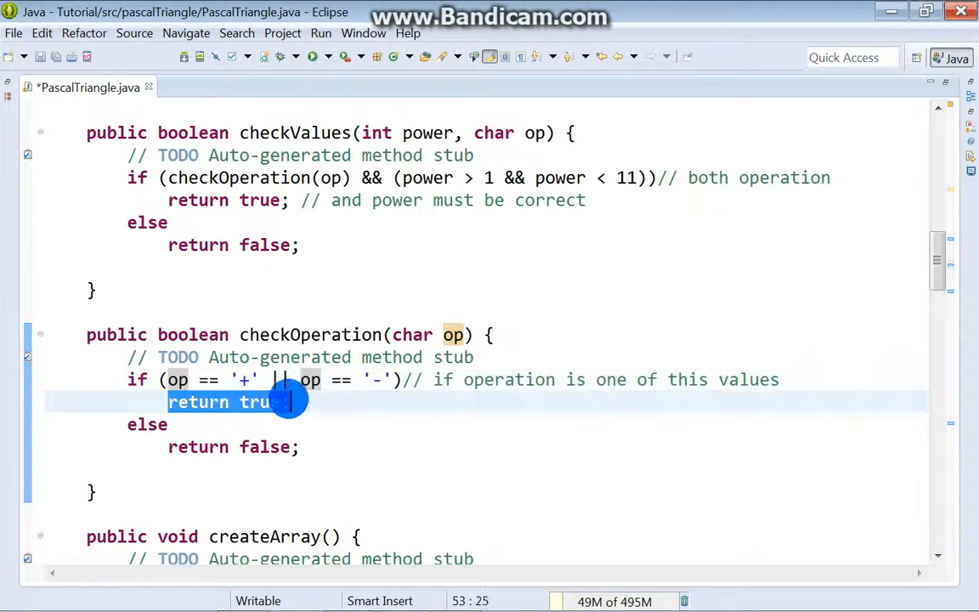
pyautogui.click(177, 447)
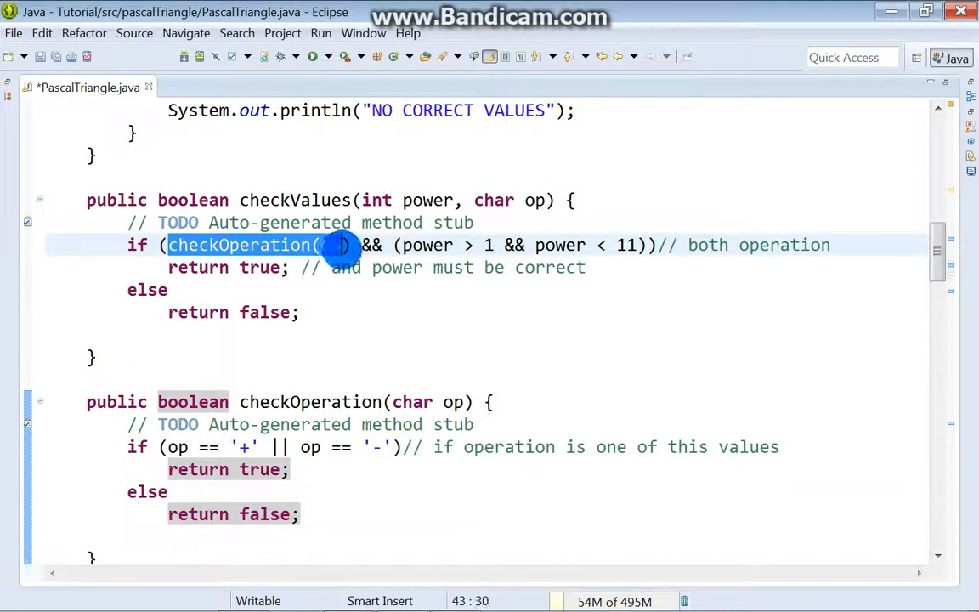
pyautogui.write('op')
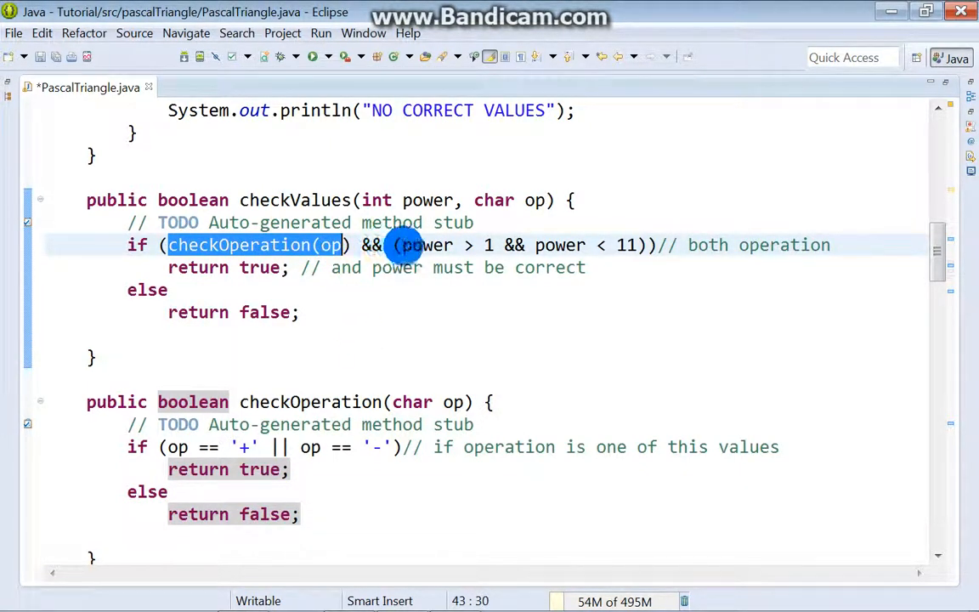
pyautogui.moveTo(425, 244)
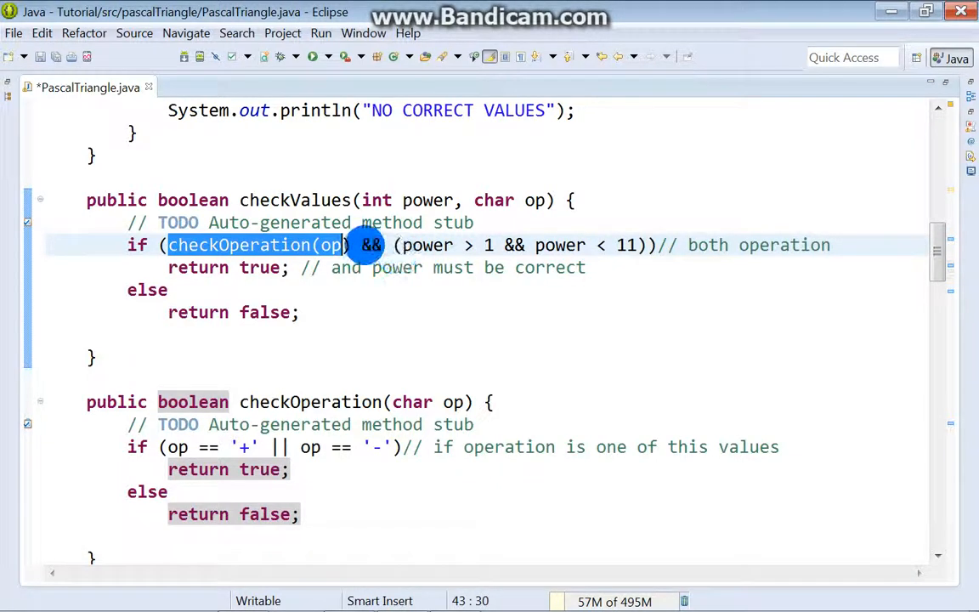
pyautogui.moveTo(349, 245); pyautogui.dragTo(646, 245)
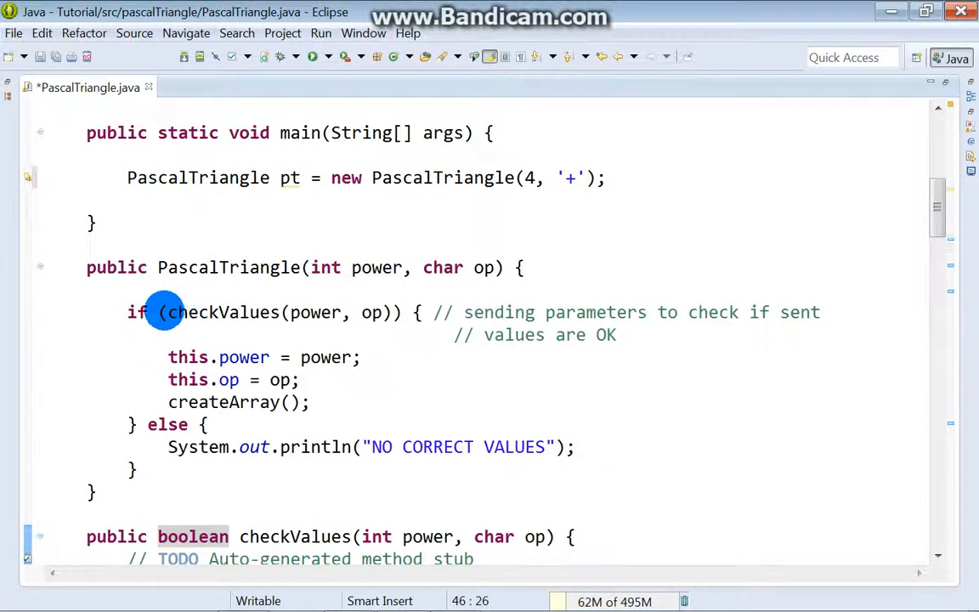
pyautogui.moveTo(166, 313); pyautogui.dragTo(402, 313)
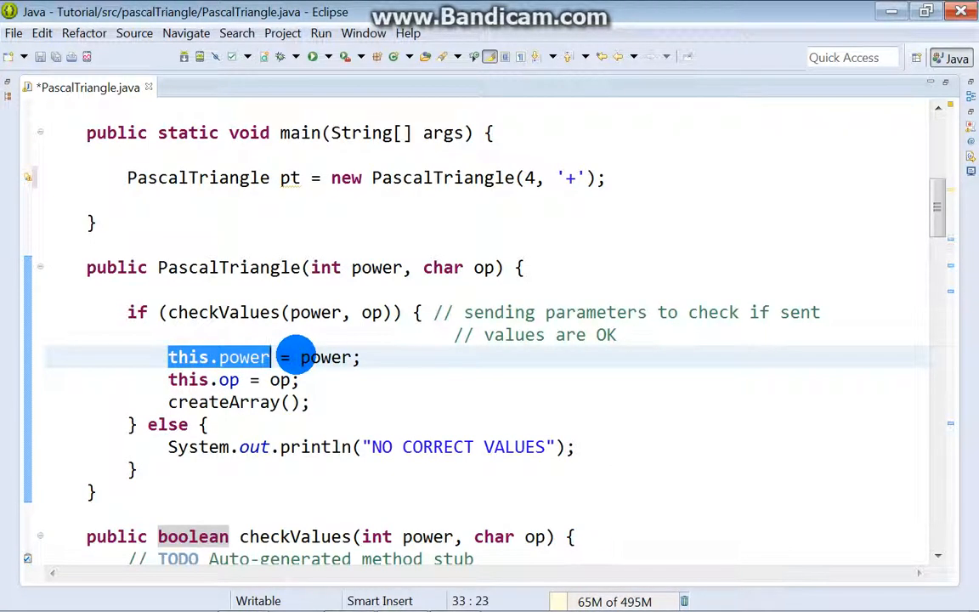
pyautogui.doubleClick(323, 357)
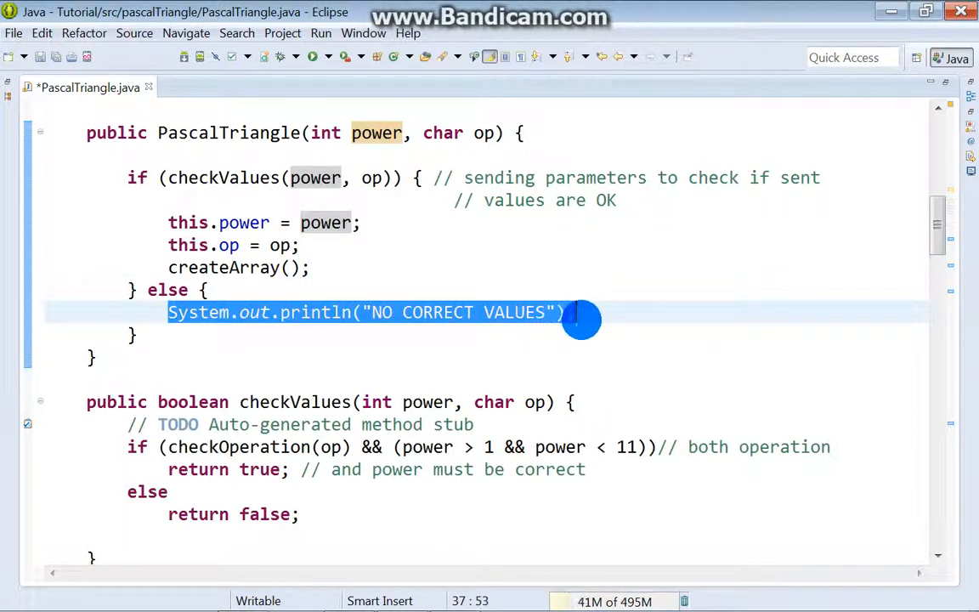
pyautogui.scroll(-3)
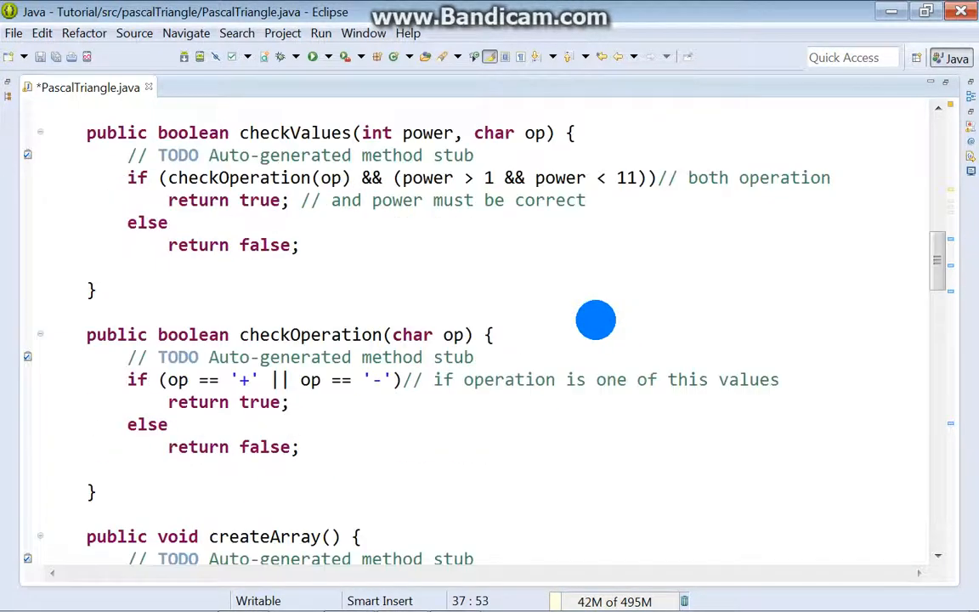
pyautogui.scroll(-3)
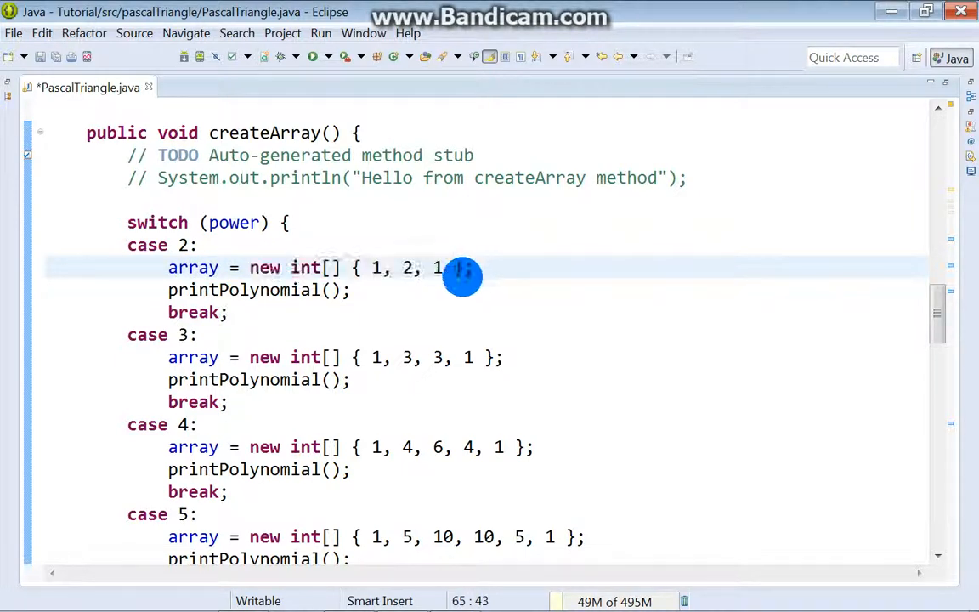
pyautogui.moveTo(463, 268); pyautogui.dragTo(366, 269)
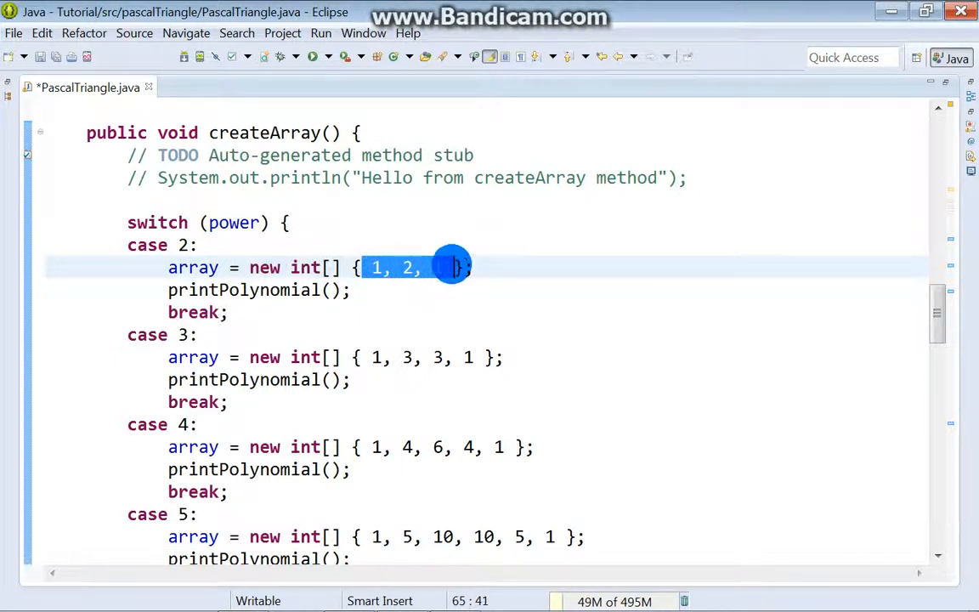
pyautogui.write('1')
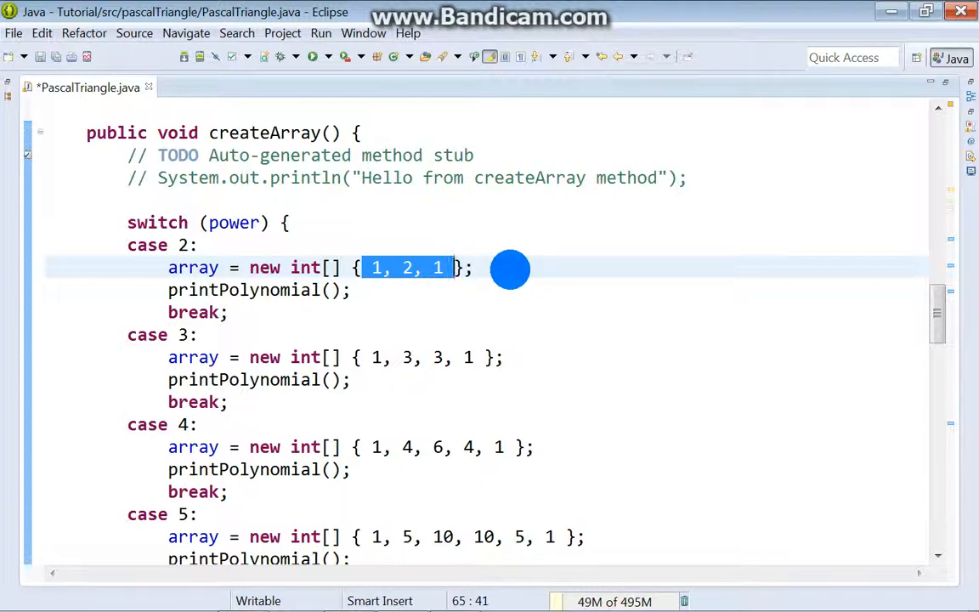
pyautogui.moveTo(118, 338)
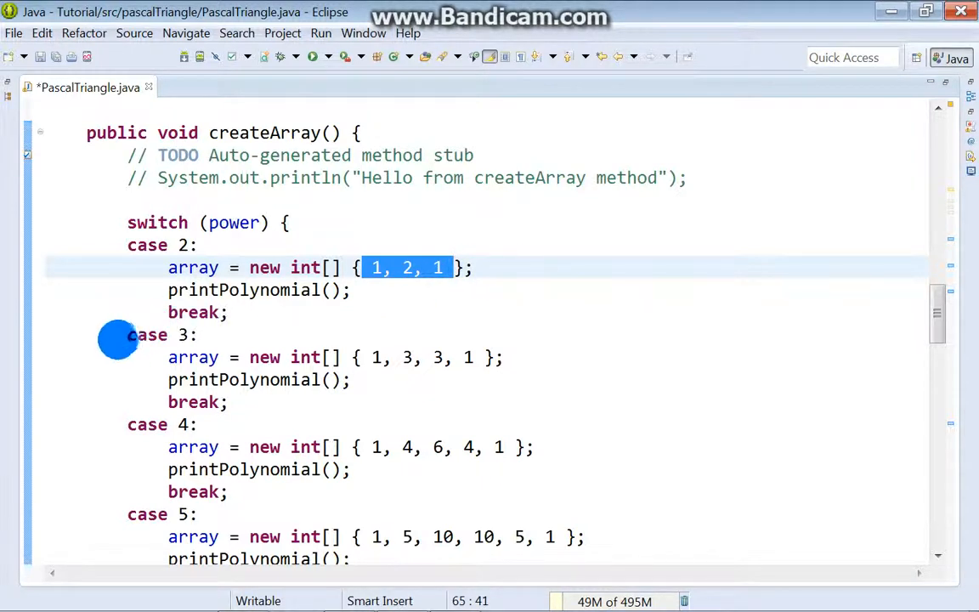
pyautogui.moveTo(340, 303)
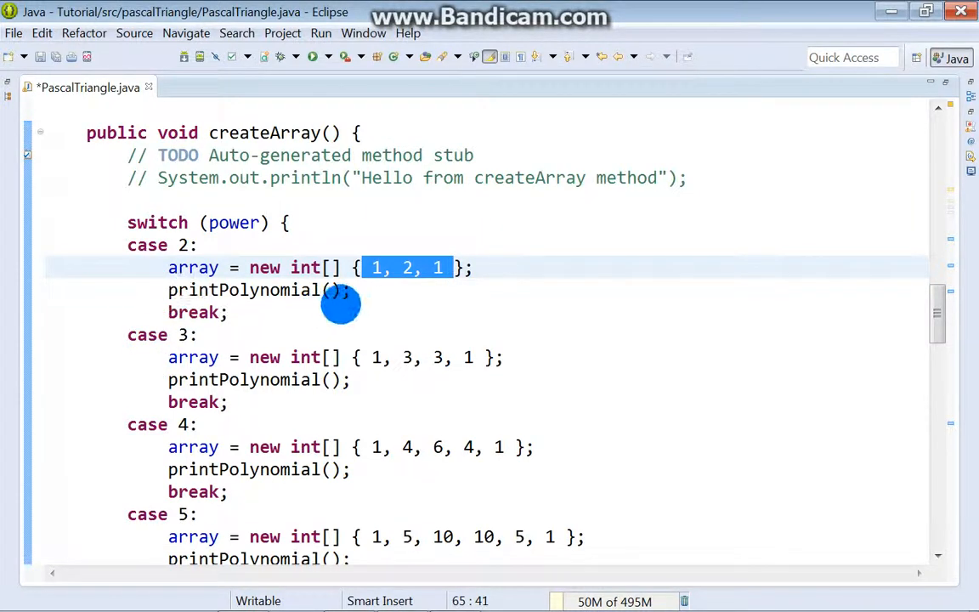
pyautogui.click(187, 289)
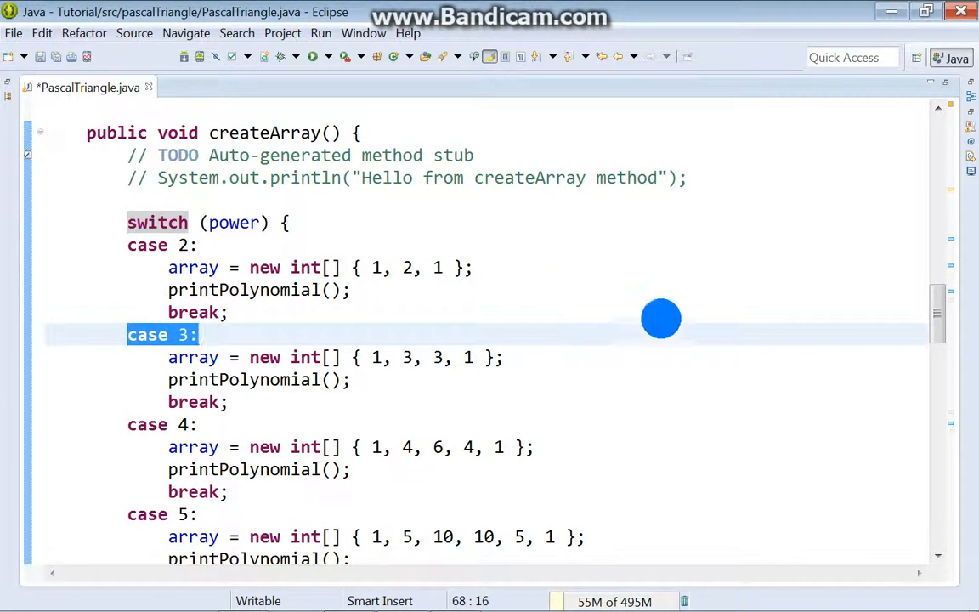
pyautogui.scroll(-3)
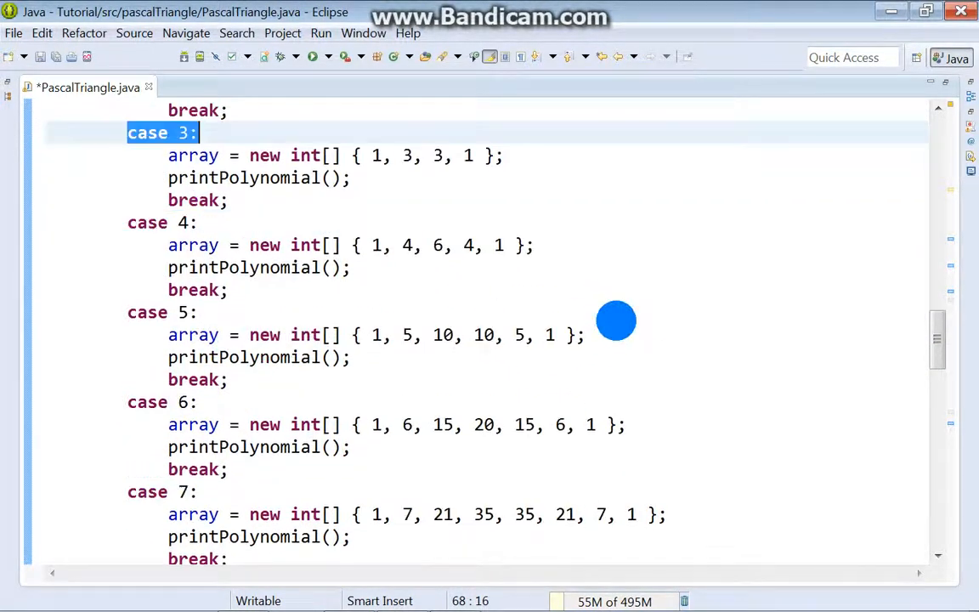
pyautogui.scroll(-3)
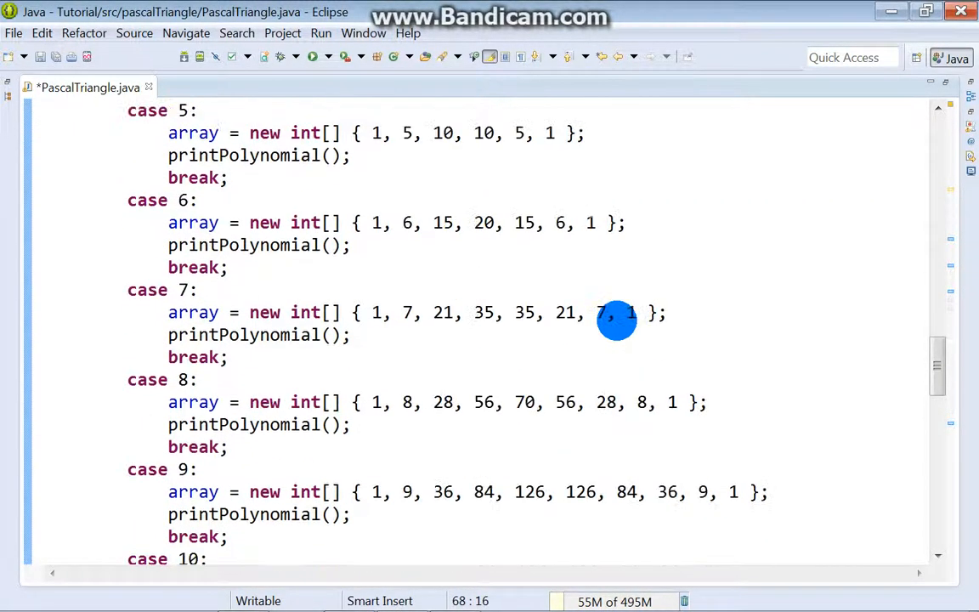
pyautogui.scroll(-3)
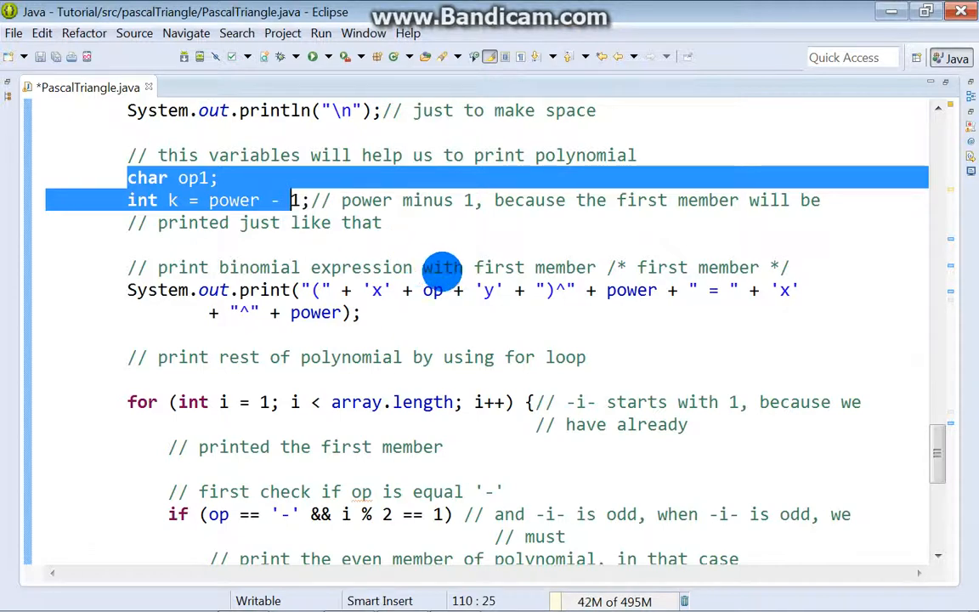
pyautogui.scroll(-3)
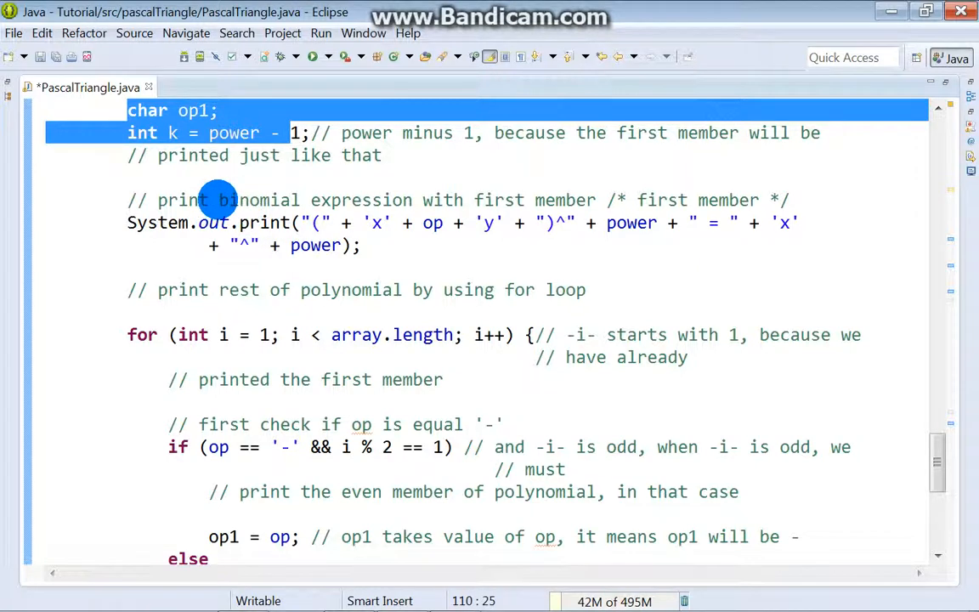
pyautogui.moveTo(313, 201)
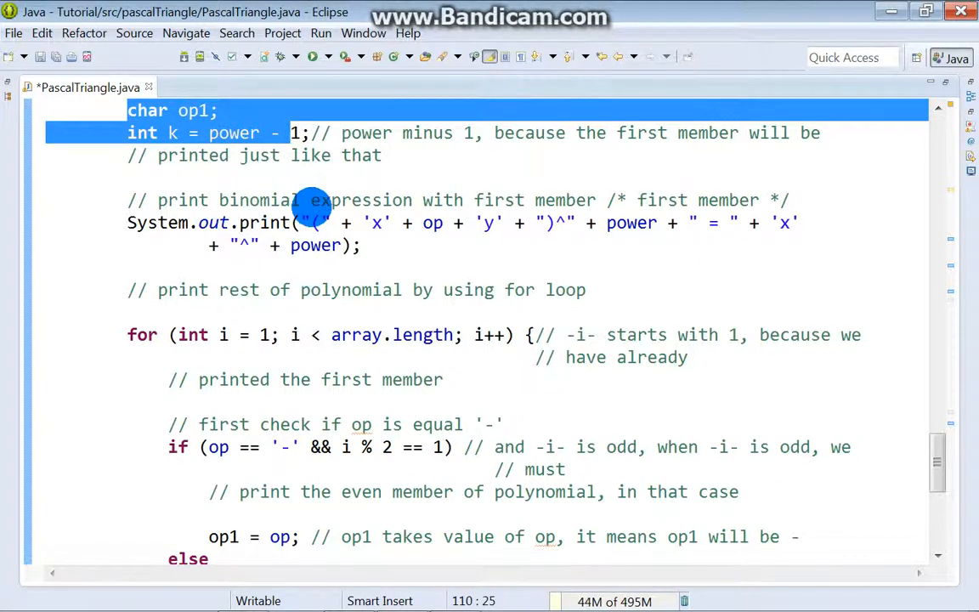
pyautogui.moveTo(544, 201)
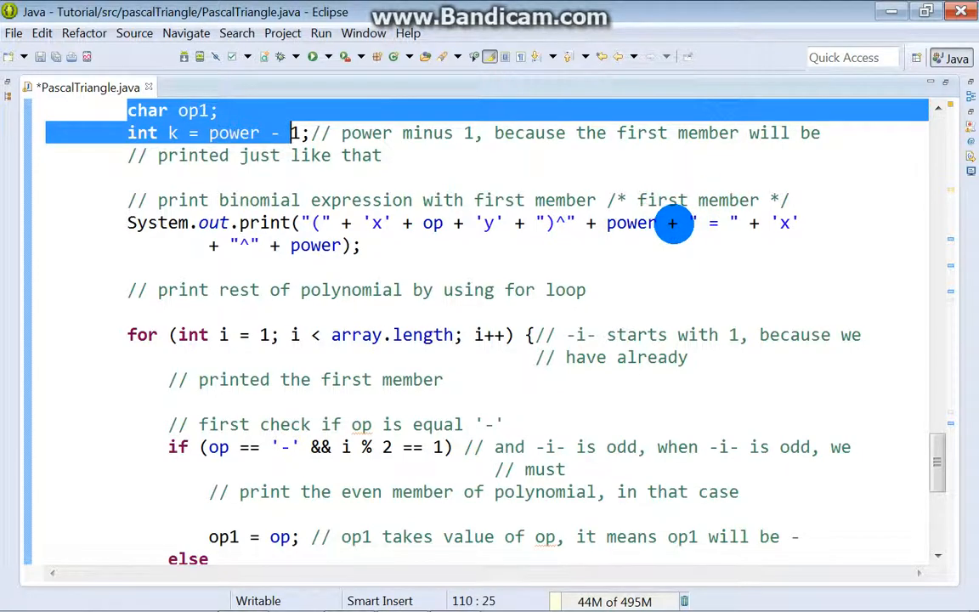
pyautogui.scroll(-3)
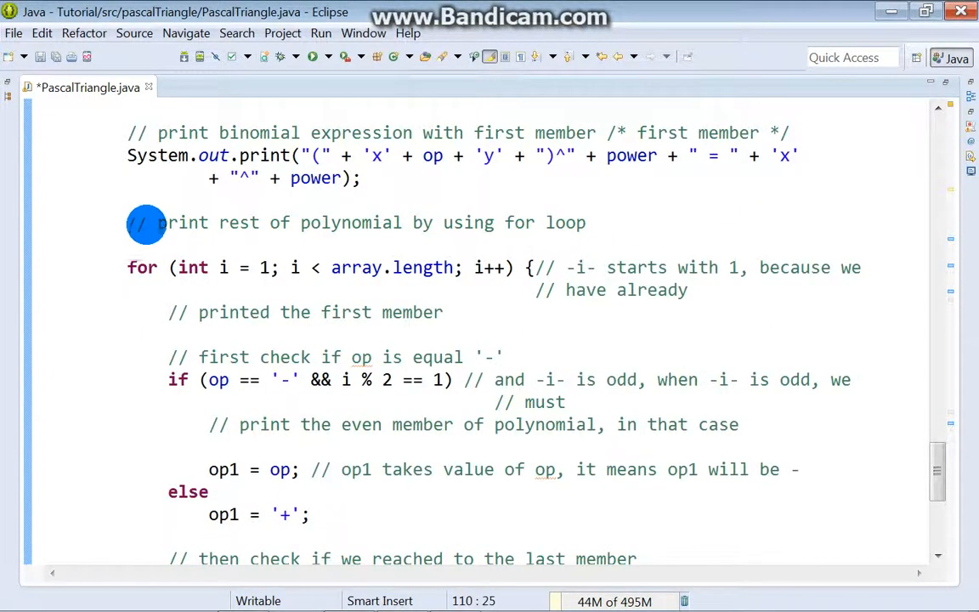
pyautogui.moveTo(157, 221); pyautogui.dragTo(451, 221)
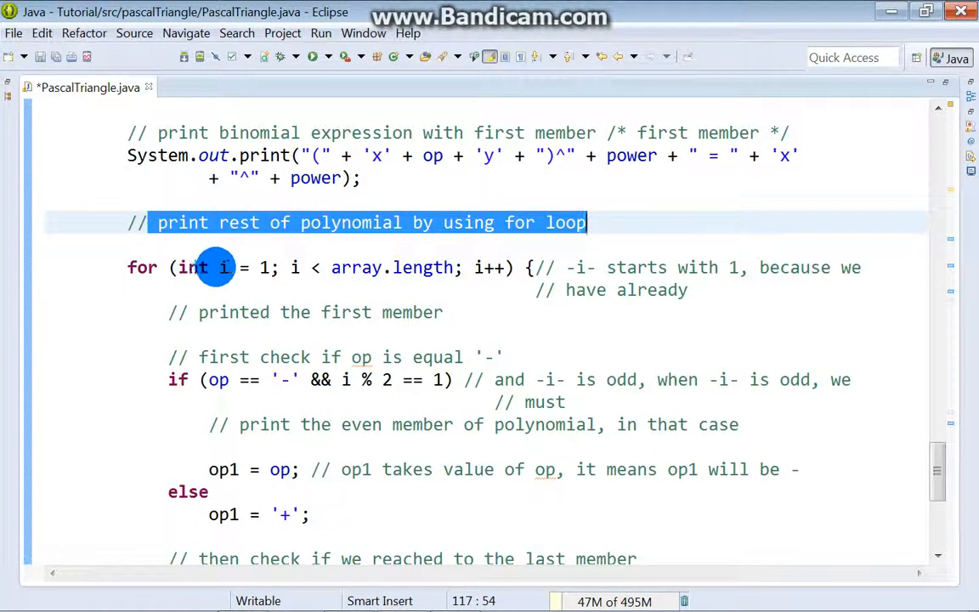
pyautogui.moveTo(561, 264)
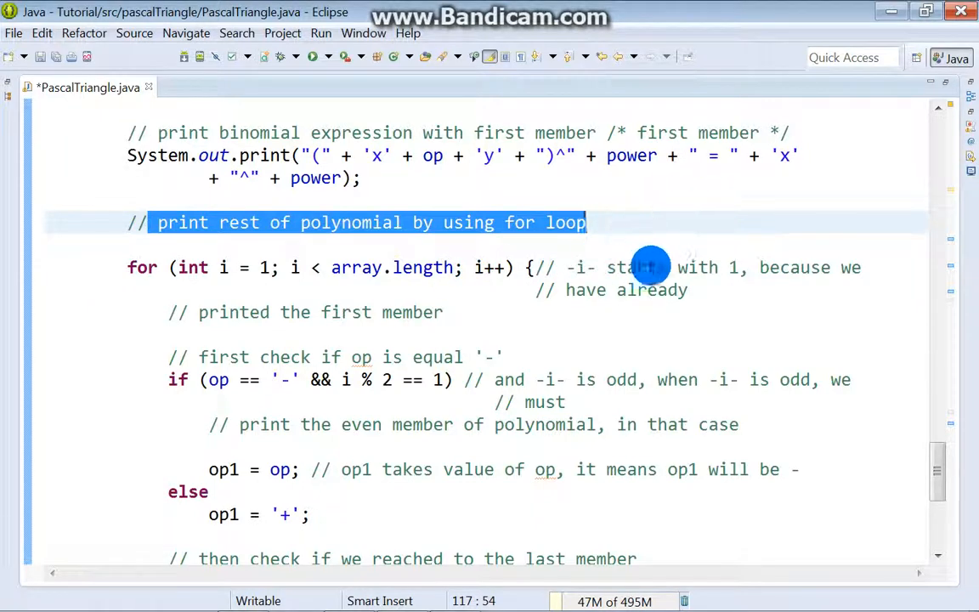
pyautogui.scroll(-3)
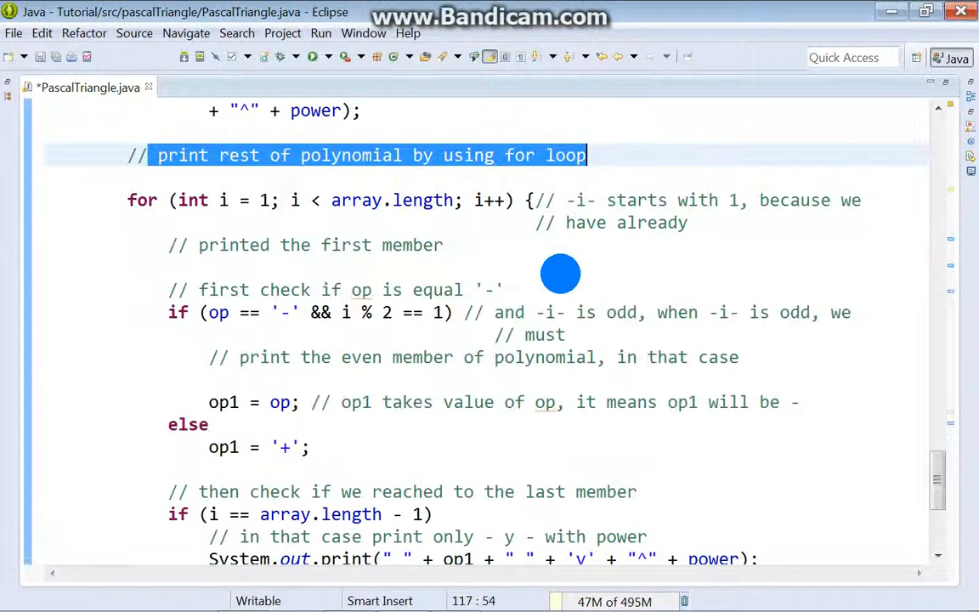
pyautogui.scroll(-3)
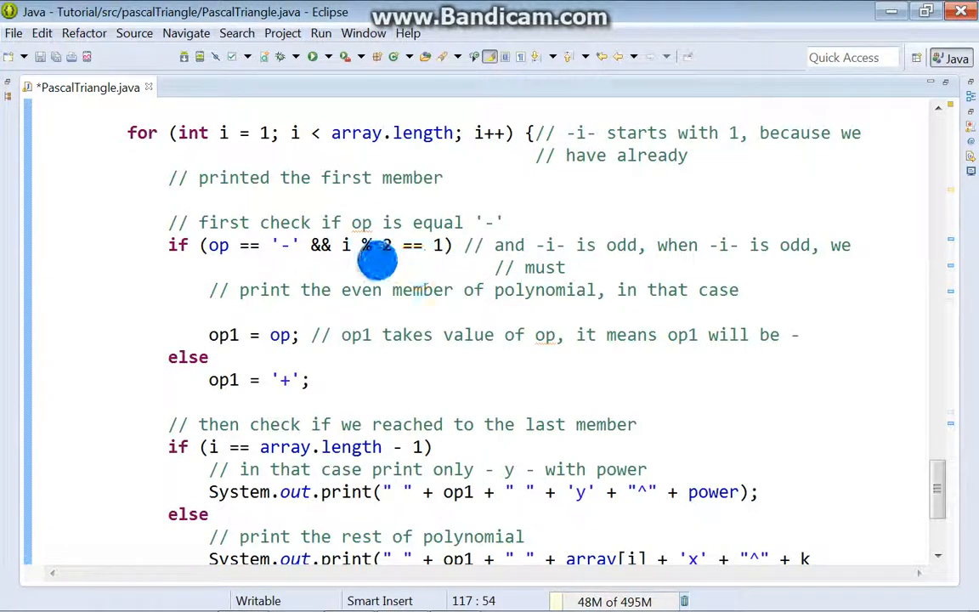
pyautogui.moveTo(606, 245)
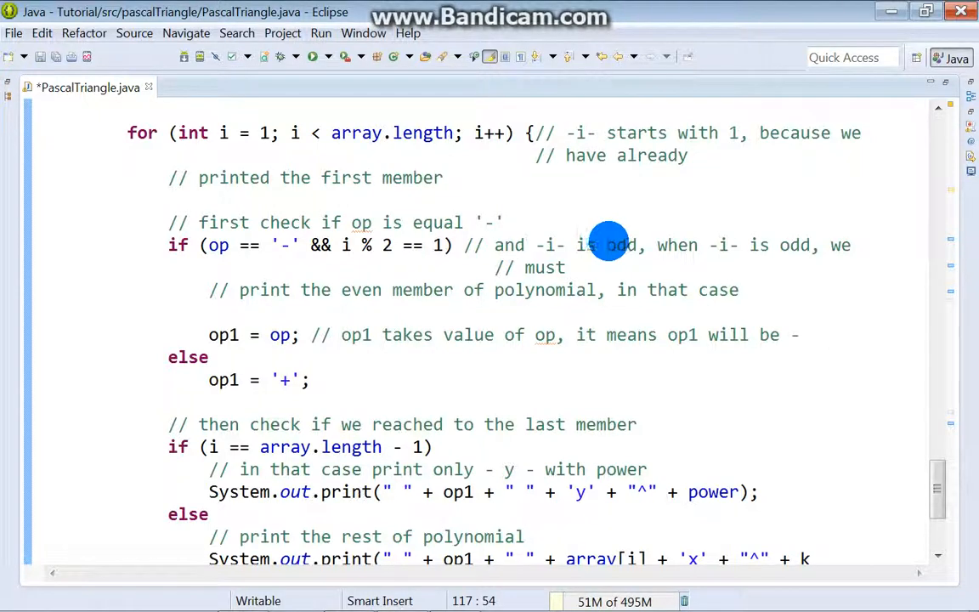
pyautogui.moveTo(569, 279)
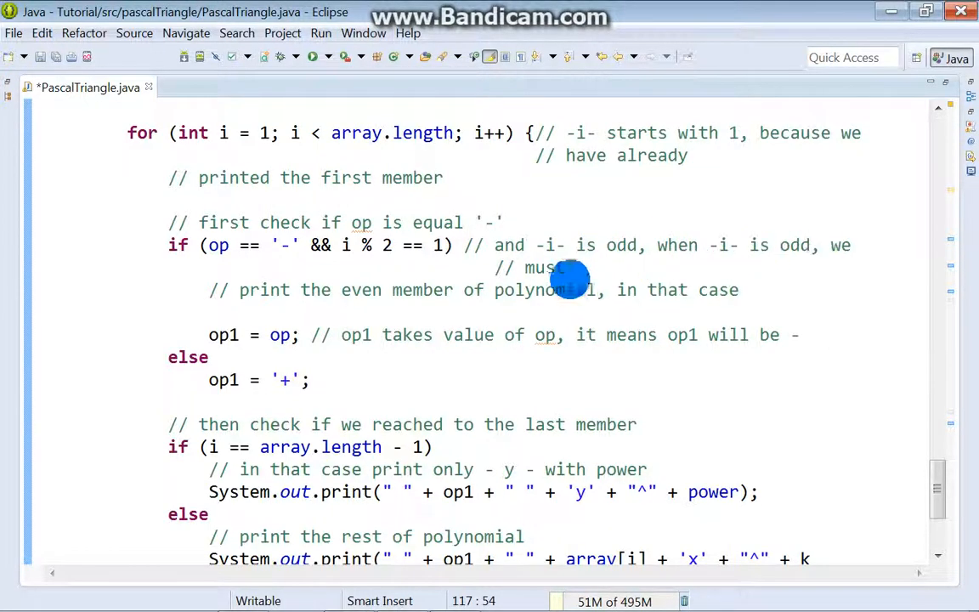
pyautogui.moveTo(428, 293)
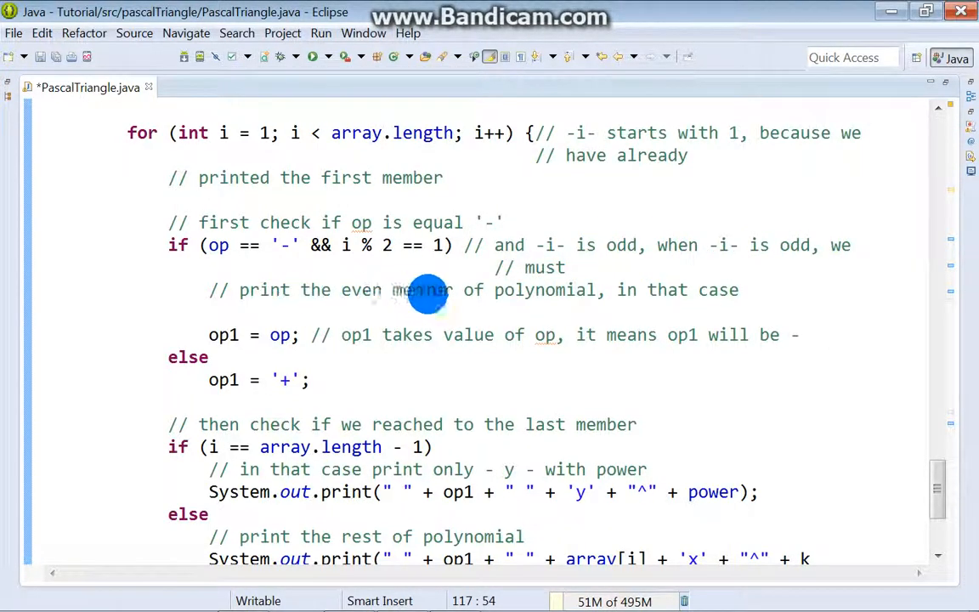
pyautogui.moveTo(611, 289)
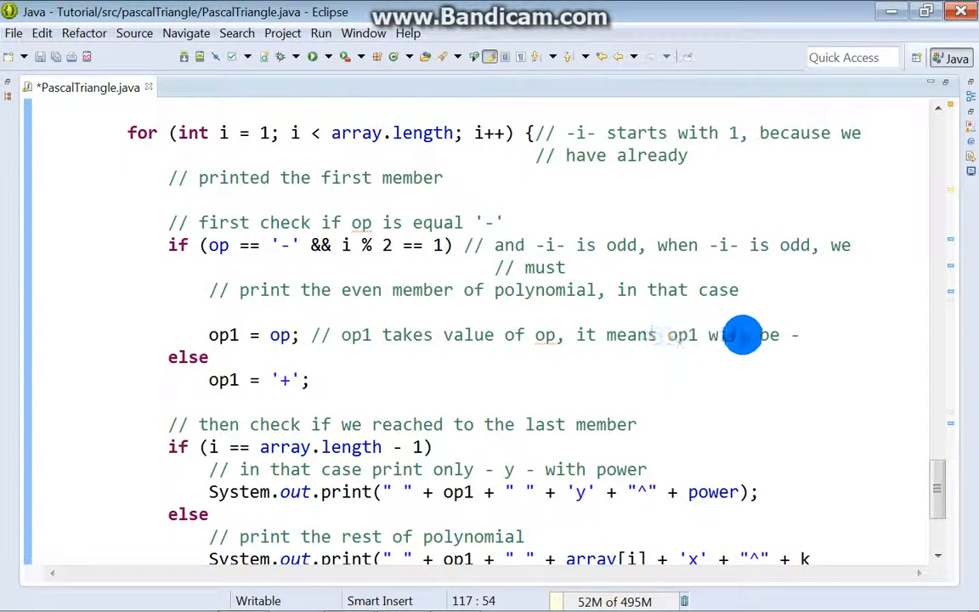
# Step: Add the missing semicolon after the k-- decrement at the end of the loop
pyautogui.scroll(-3)
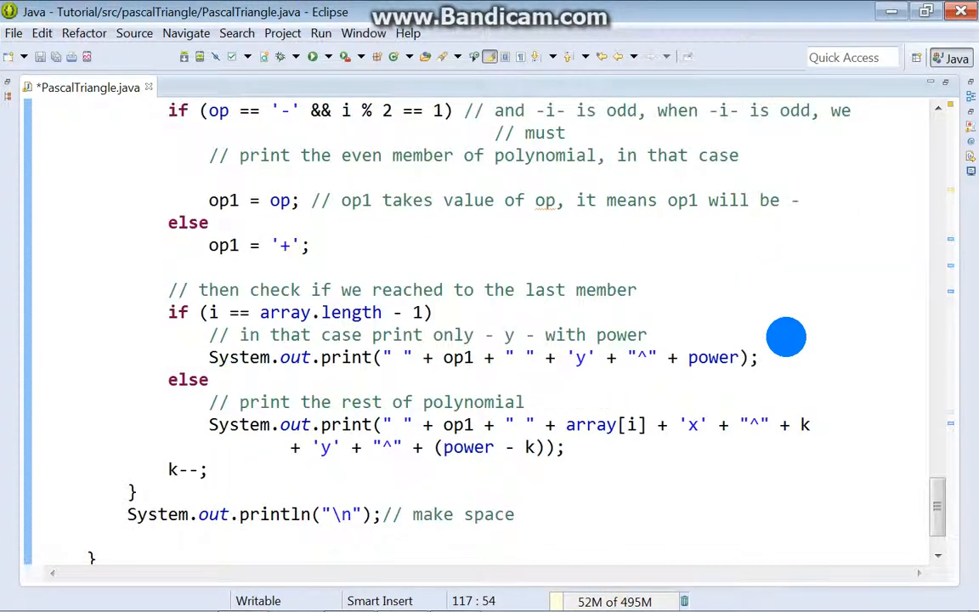
pyautogui.moveTo(170, 303)
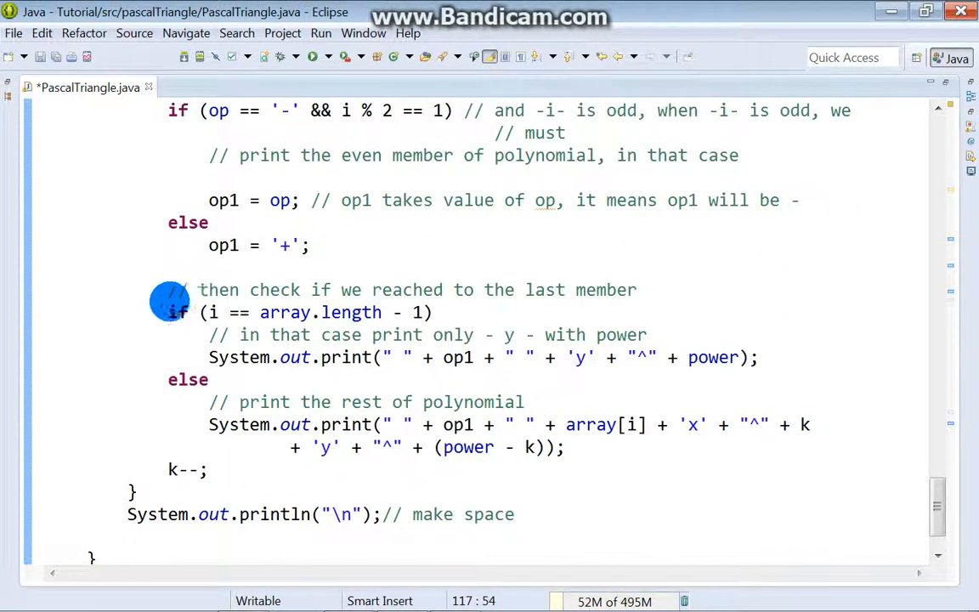
pyautogui.moveTo(636, 297)
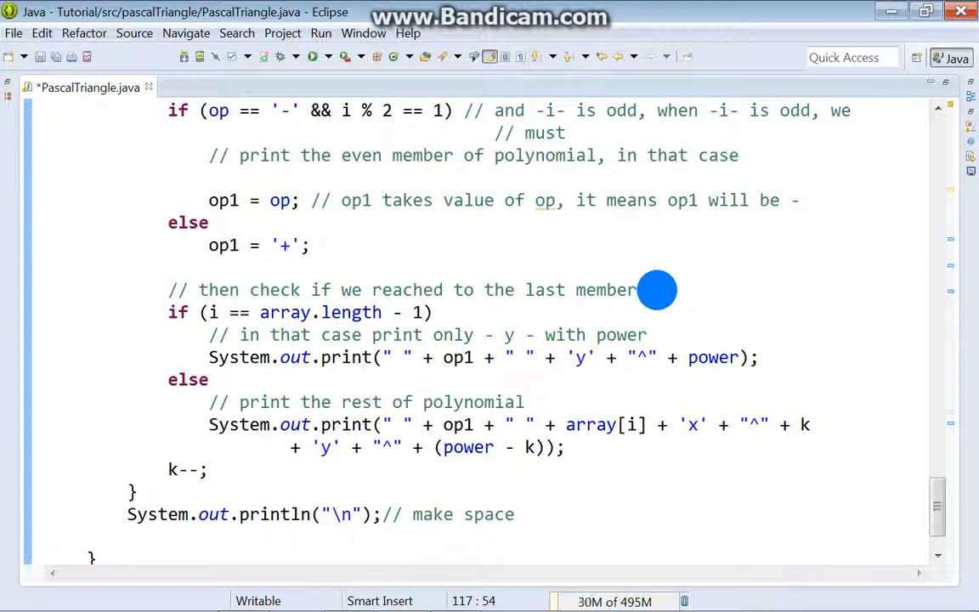
pyautogui.moveTo(527, 361)
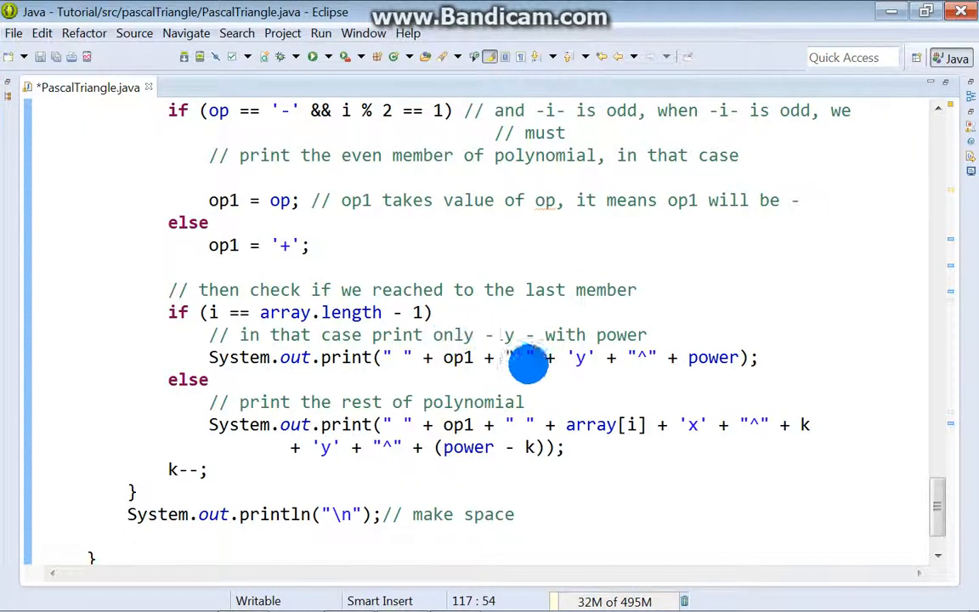
pyautogui.moveTo(769, 269)
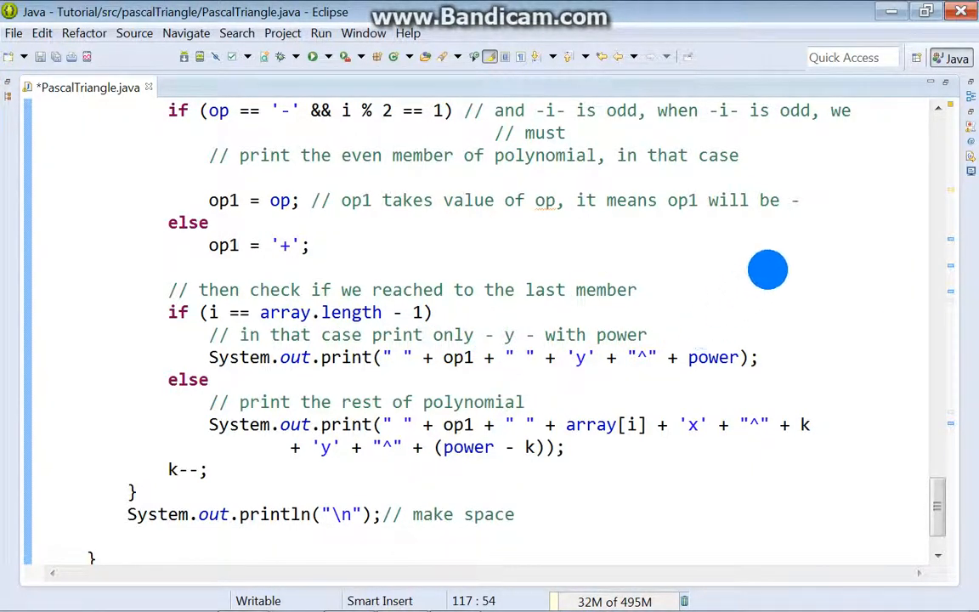
pyautogui.scroll(-3)
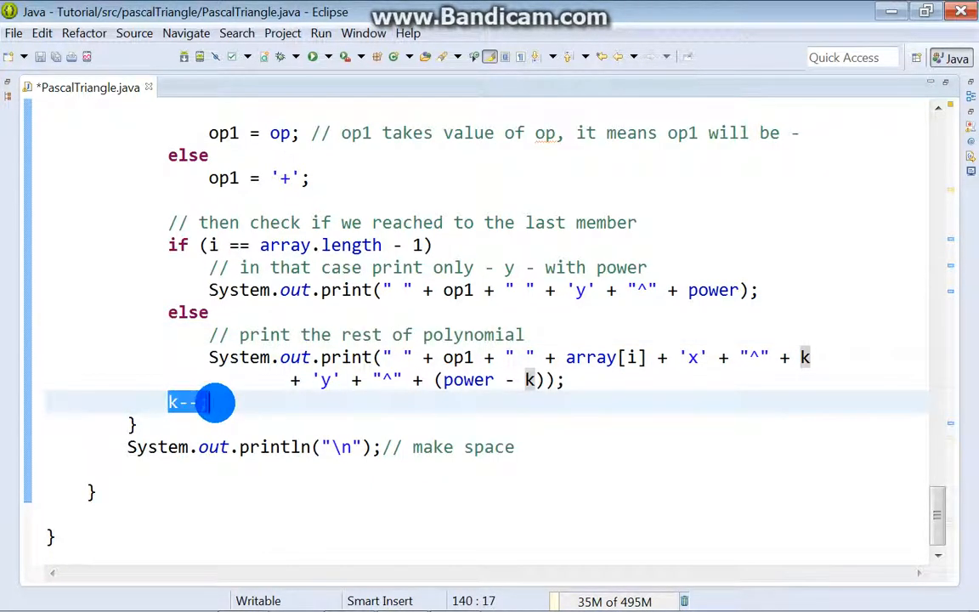
pyautogui.write(';')
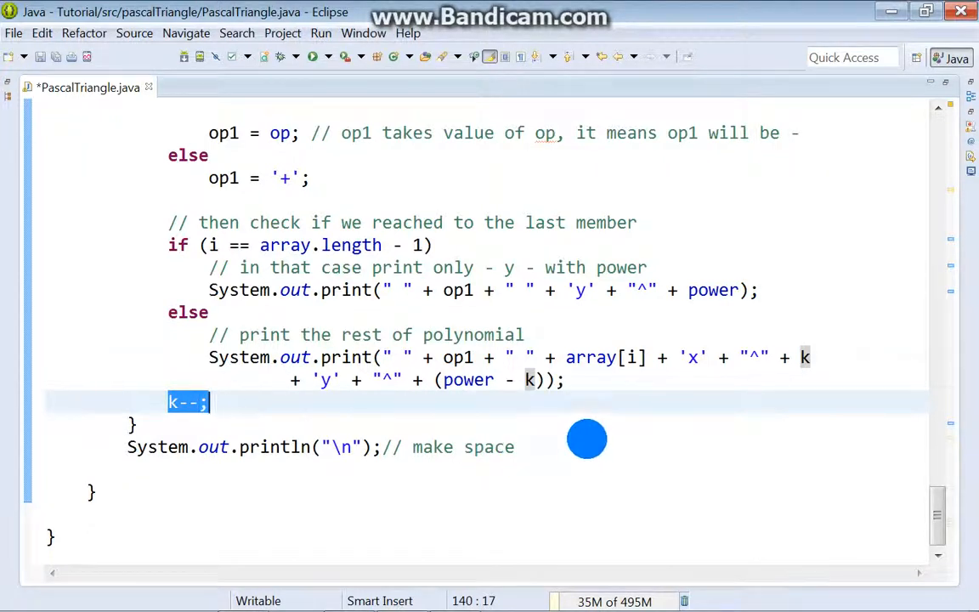
pyautogui.moveTo(599, 422)
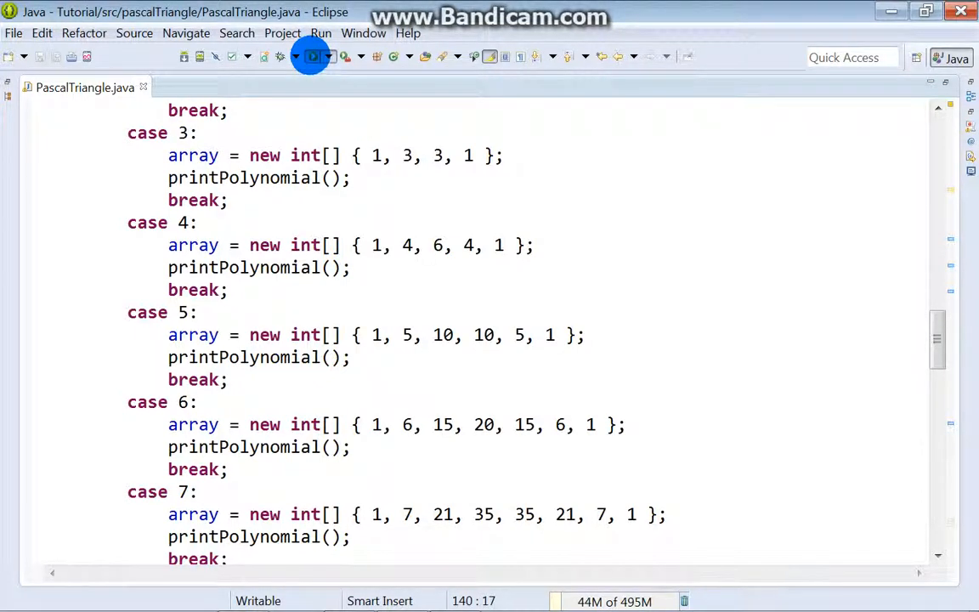
# Step: Run PascalTriangle and highlight the printed (x+y)^4 = x^4 + 4x^3y^1 ... + y^4 expansion
pyautogui.click(311, 56)
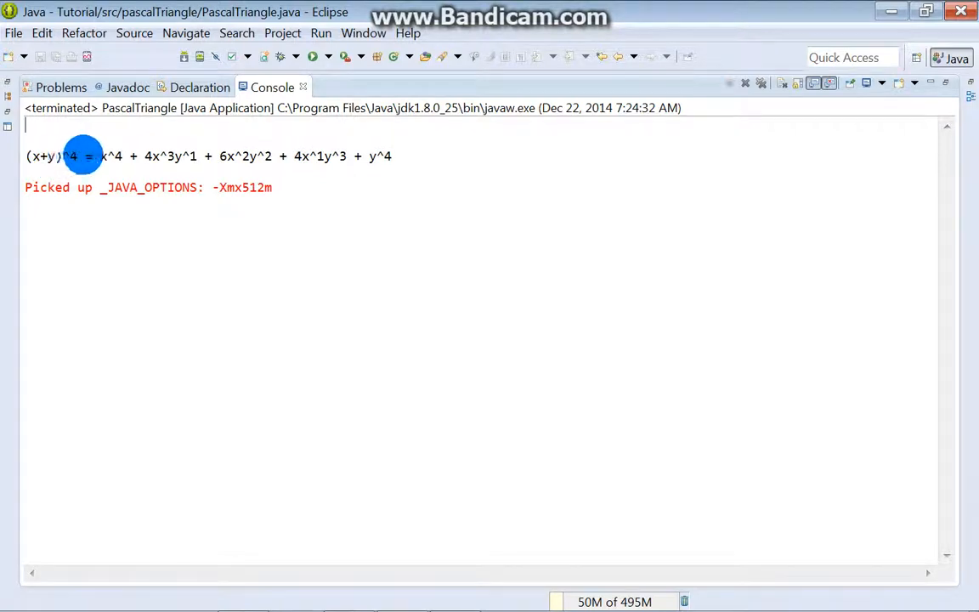
pyautogui.moveTo(99, 156); pyautogui.dragTo(391, 157)
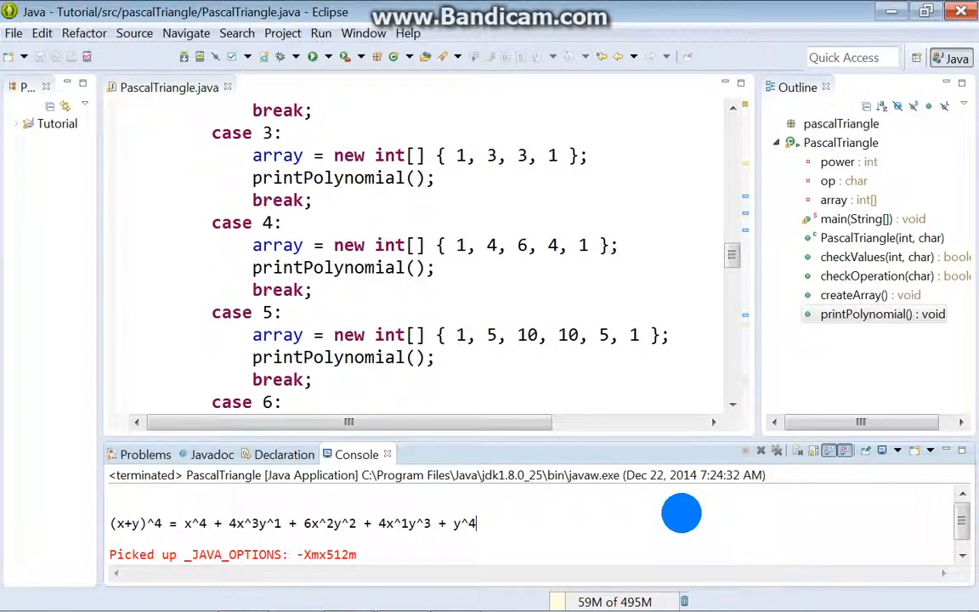
pyautogui.moveTo(762, 452)
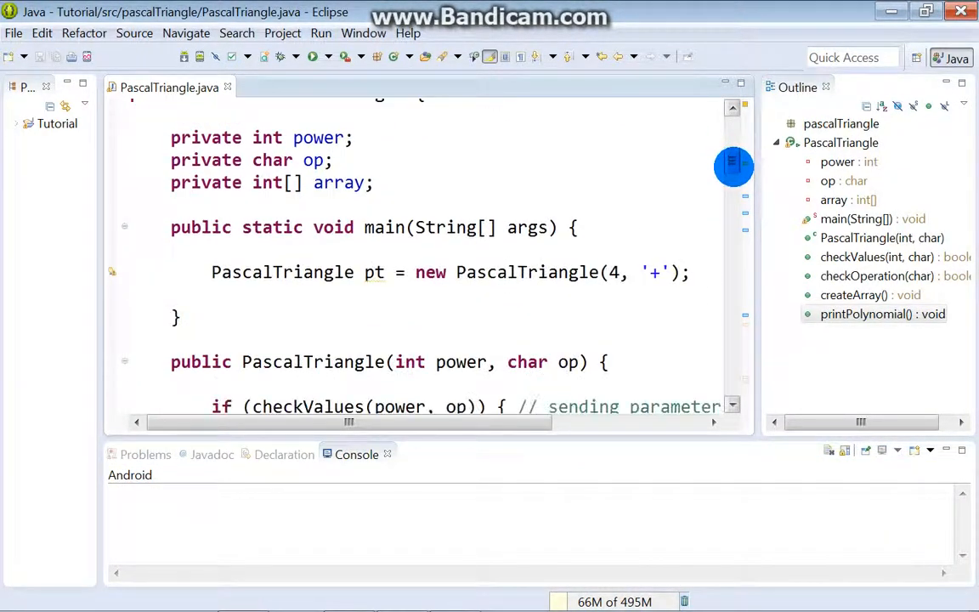
# Step: Change main's call to new PascalTriangle(8, '-') and save the file
pyautogui.click(622, 272)
pyautogui.write('8')
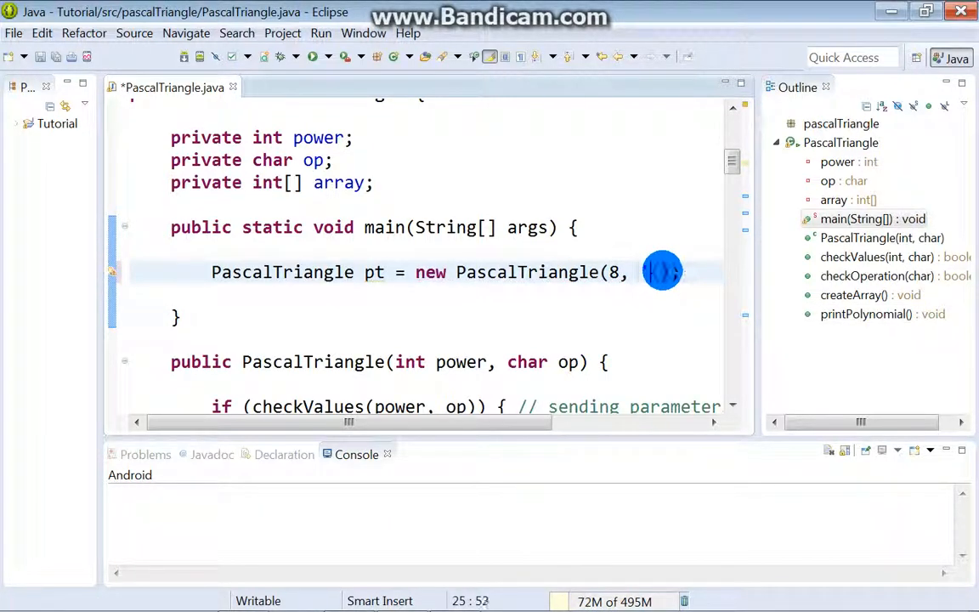
pyautogui.write("''")
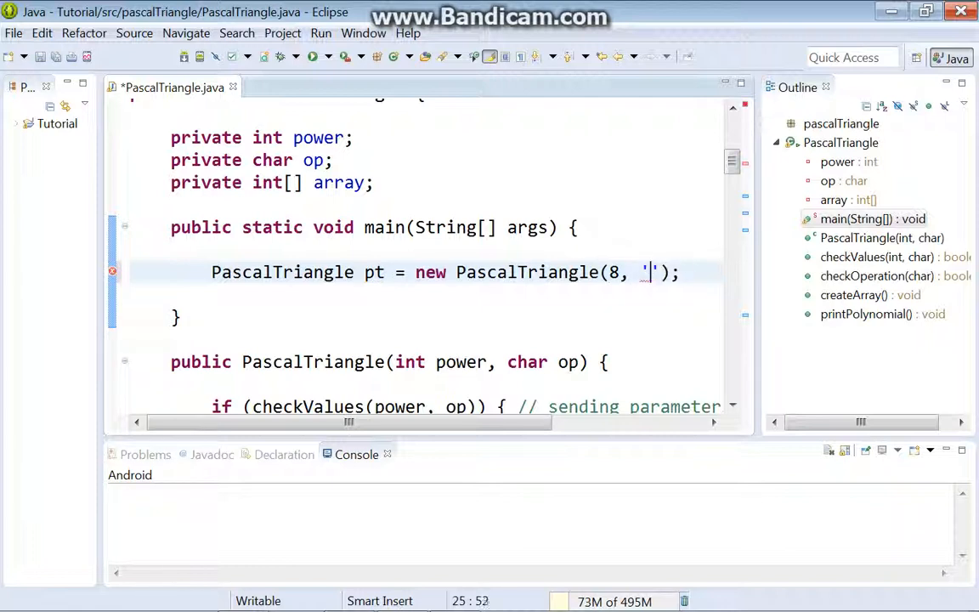
pyautogui.write('-')
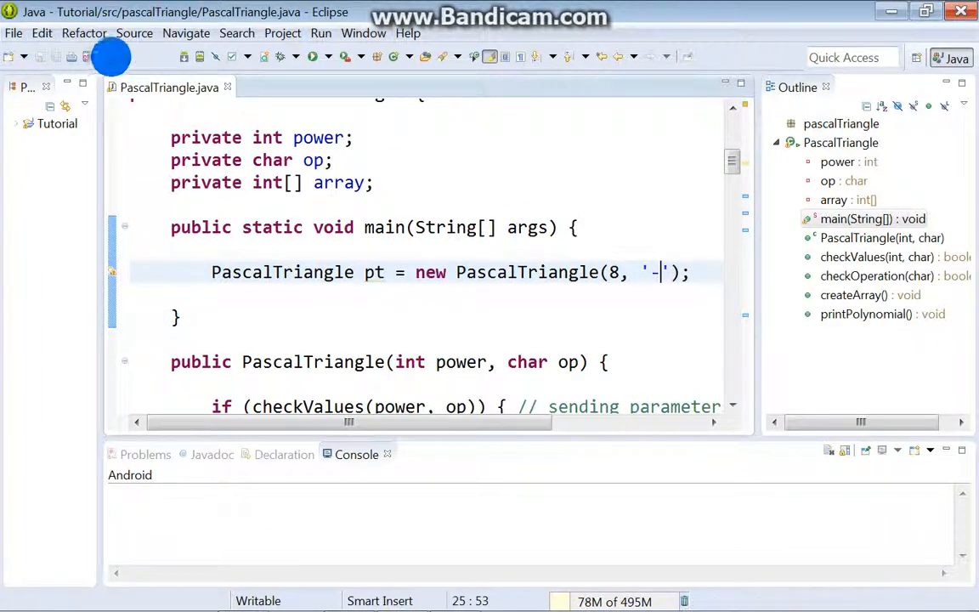
pyautogui.click(309, 56)
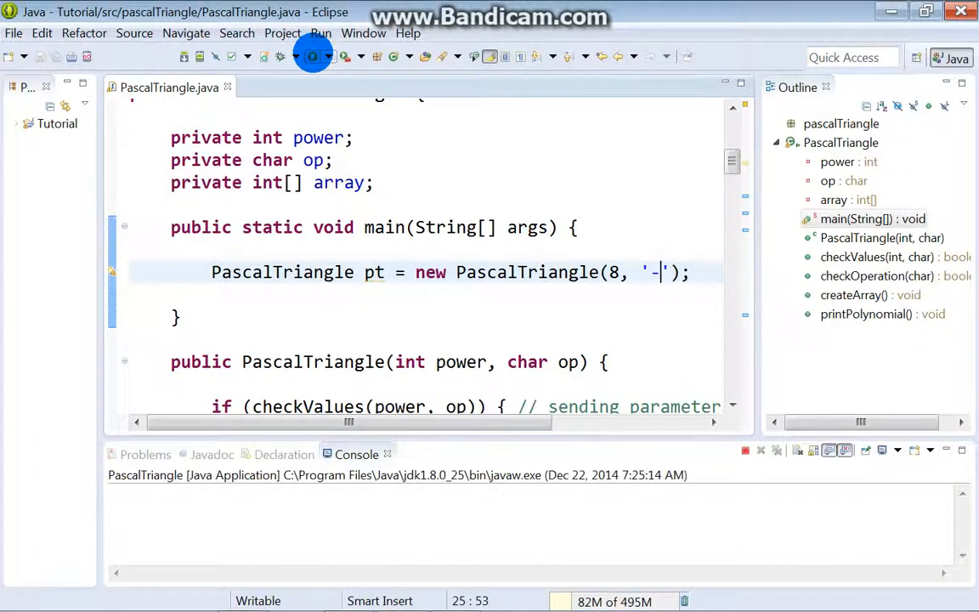
# Step: Rerun the program and highlight the (x-y)^8 expansion in the console
pyautogui.click(311, 56)
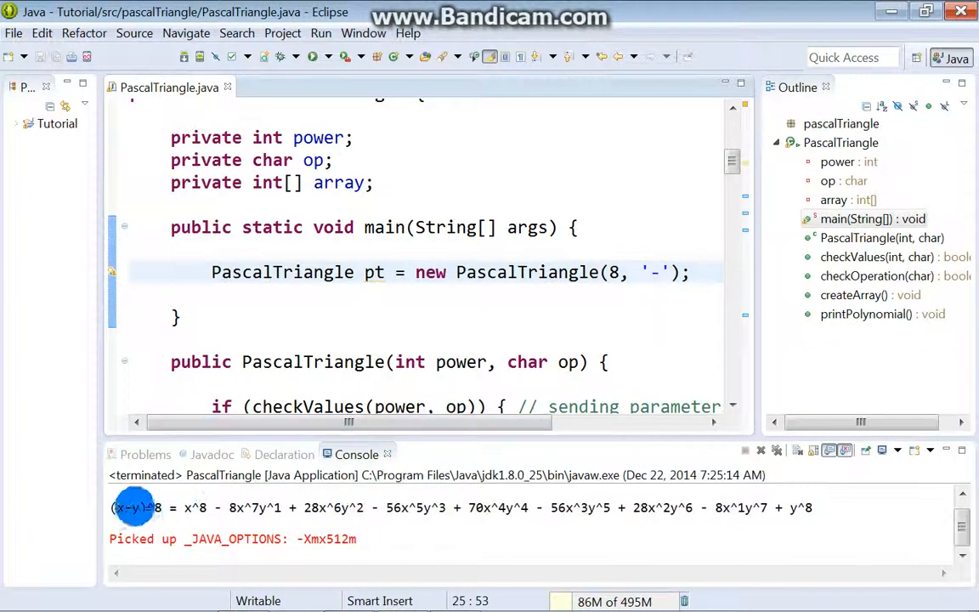
pyautogui.moveTo(111, 506); pyautogui.dragTo(493, 507)
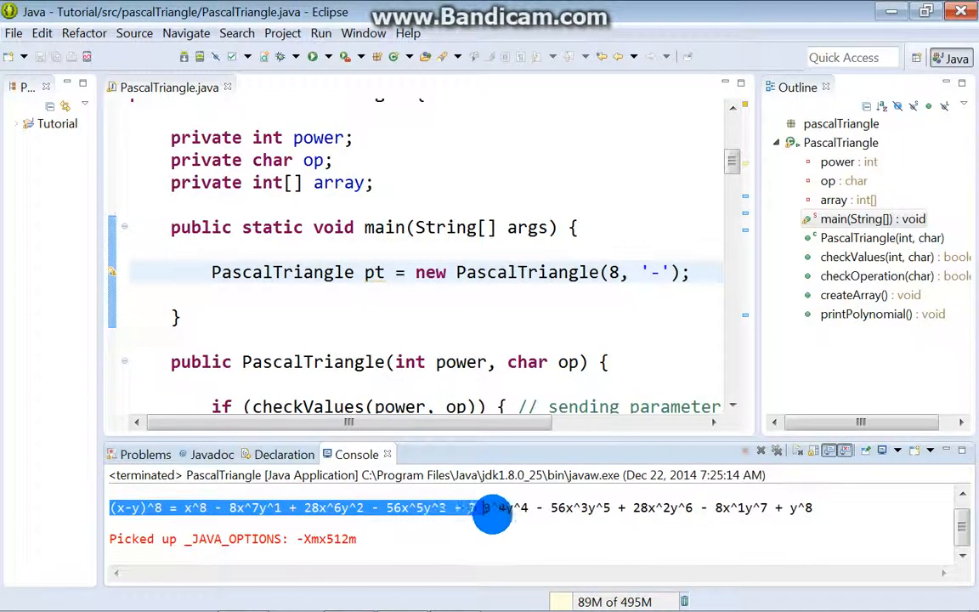